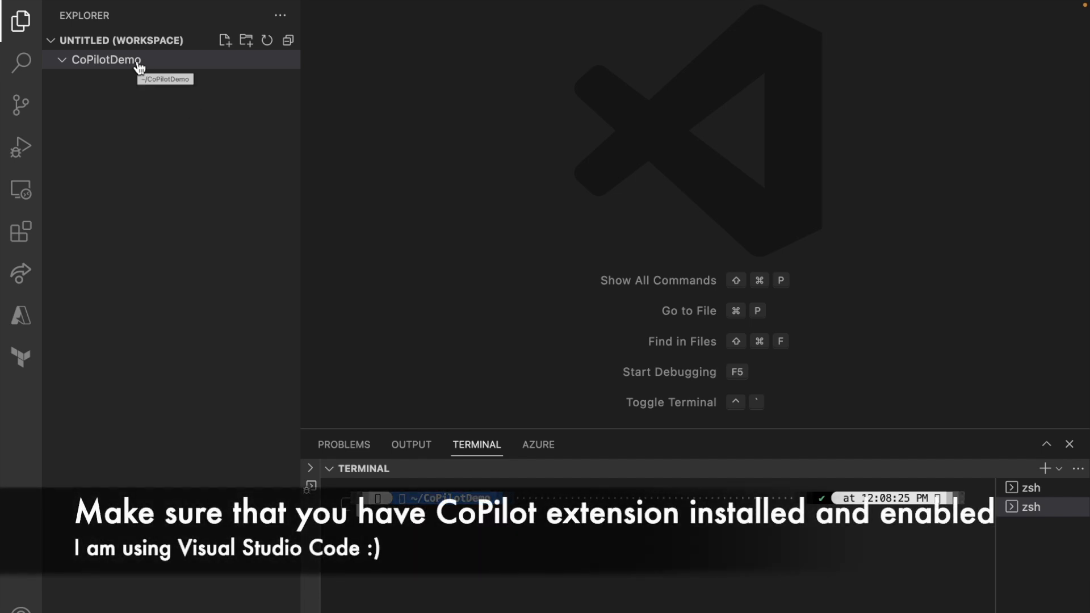
# Create a new Calculator.java file inside the CoPilotDemo folder
pyautogui.click(102, 60)
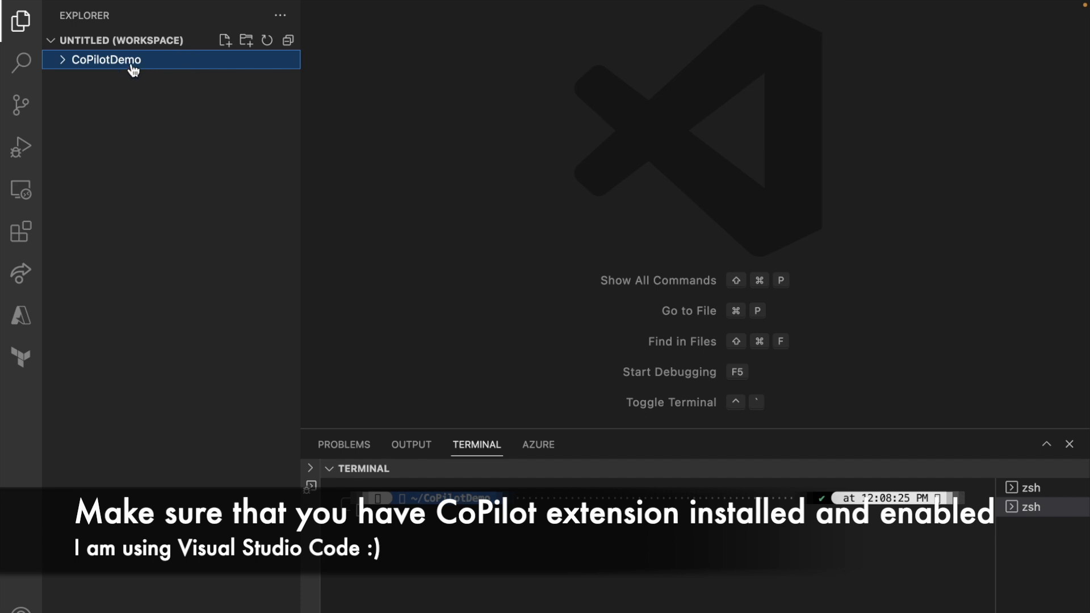
pyautogui.moveTo(121, 72)
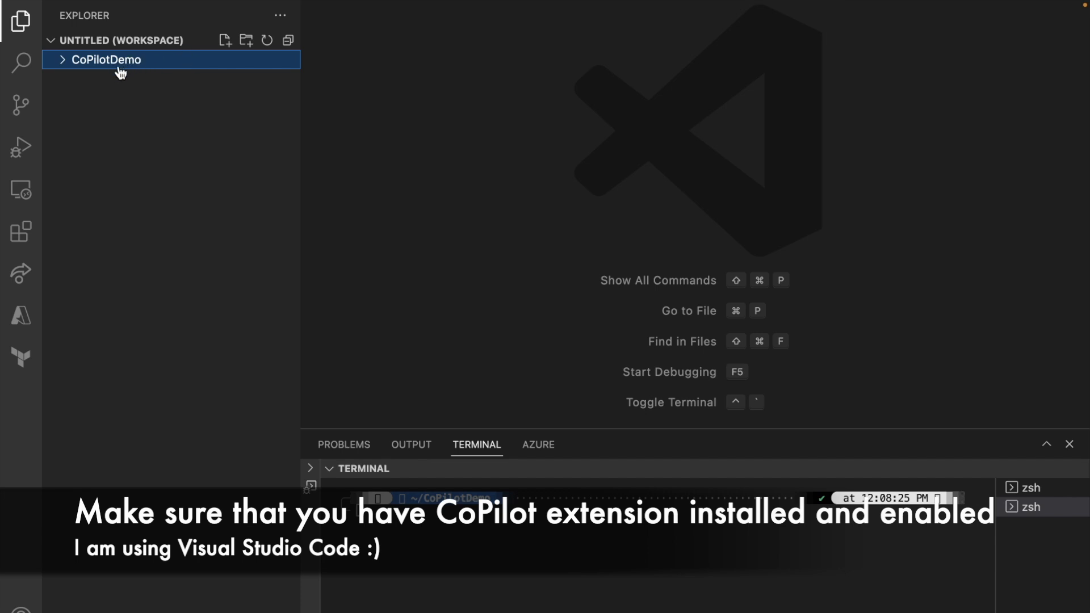
pyautogui.rightClick(108, 59)
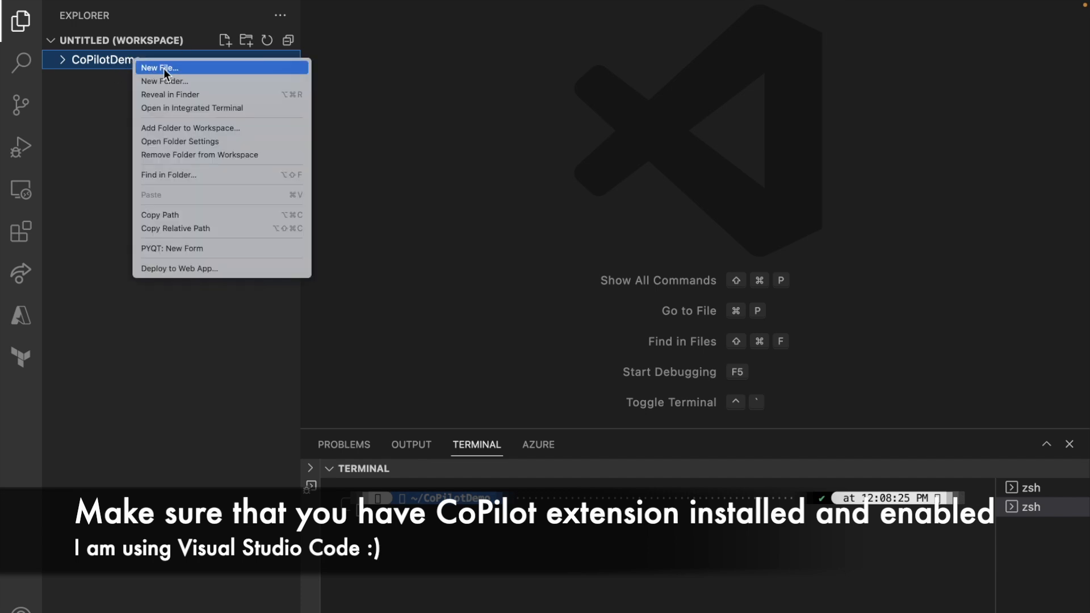
pyautogui.click(159, 67)
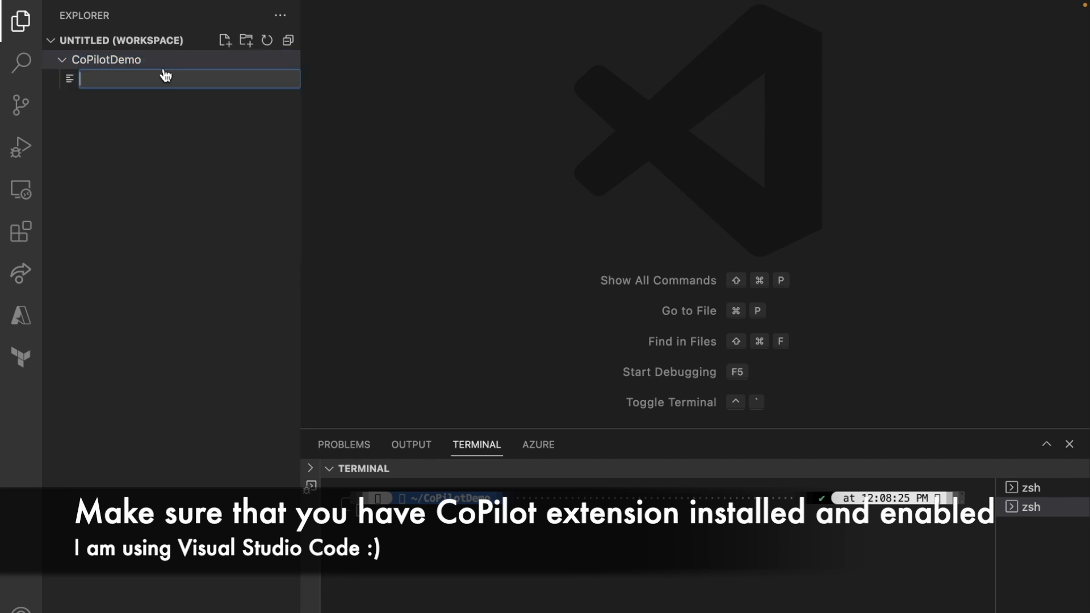
pyautogui.write('Calculator.')
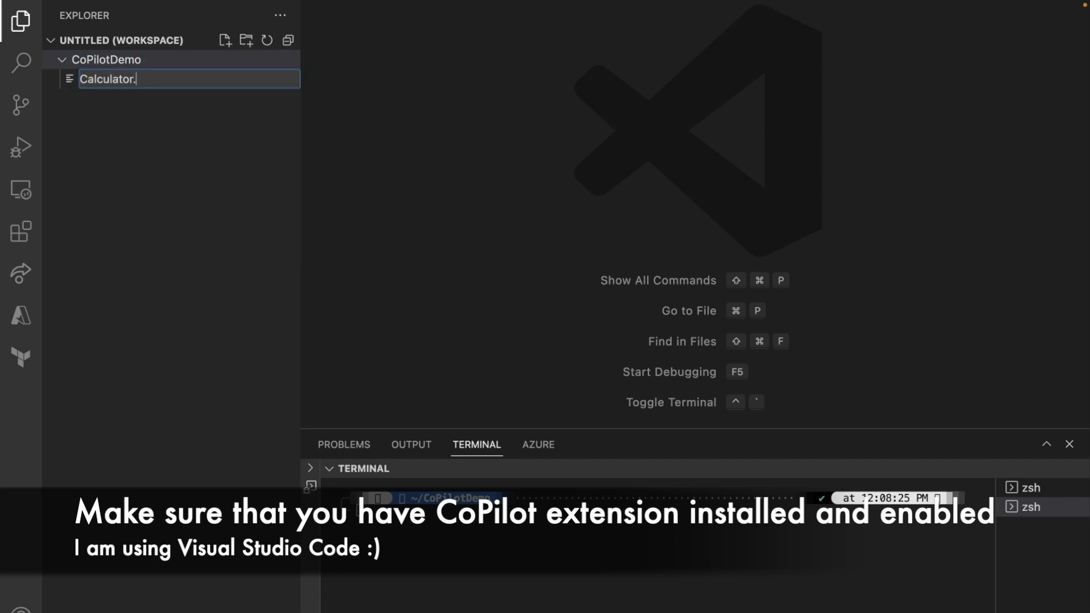
pyautogui.press('Enter')
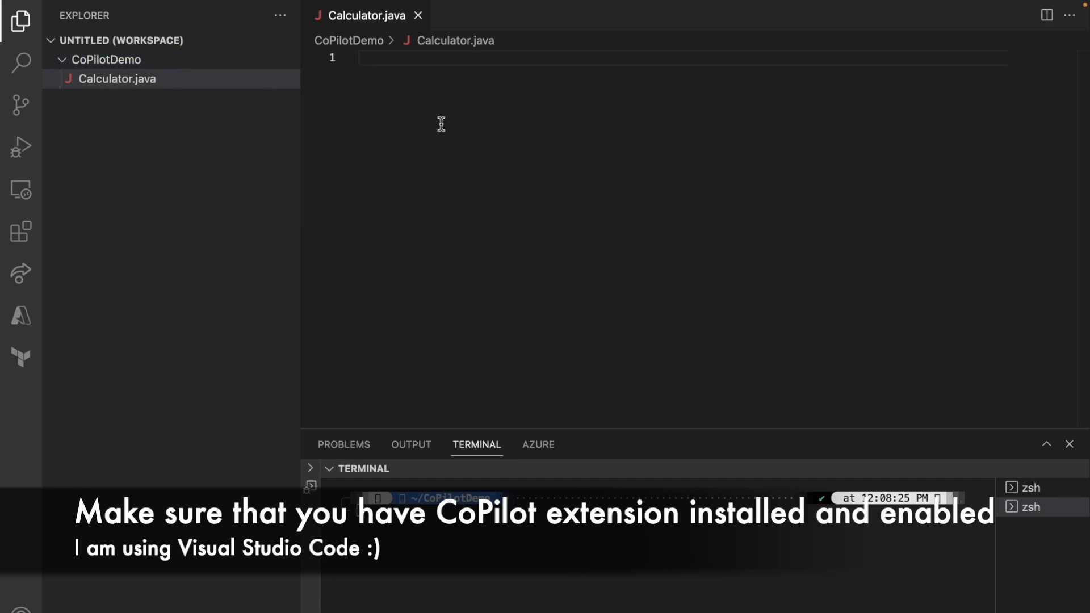
pyautogui.moveTo(46, 467)
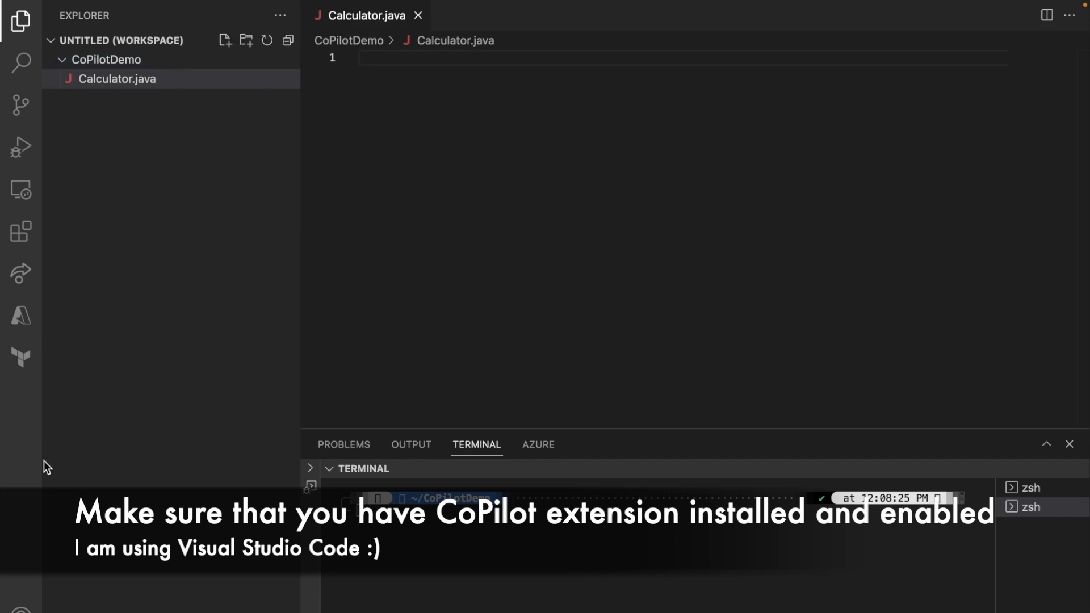
pyautogui.moveTo(20, 230)
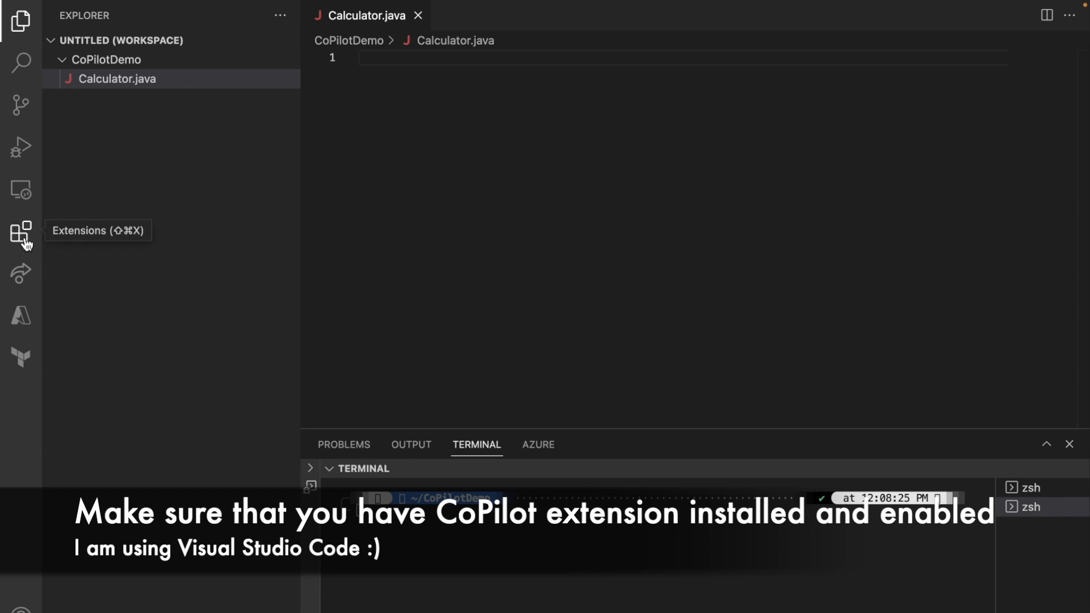
pyautogui.click(21, 231)
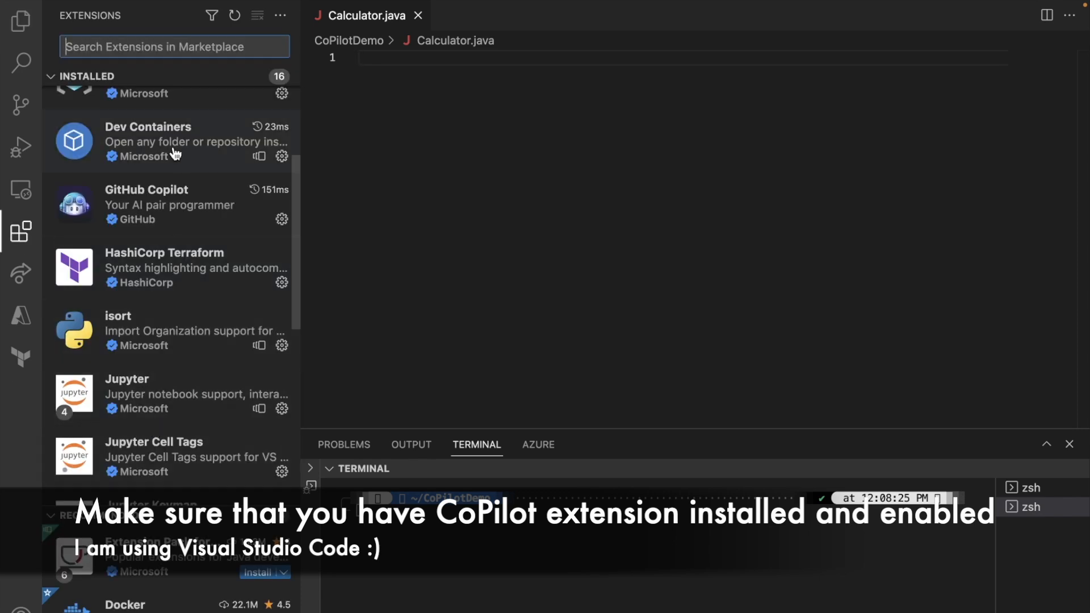
pyautogui.moveTo(163, 212)
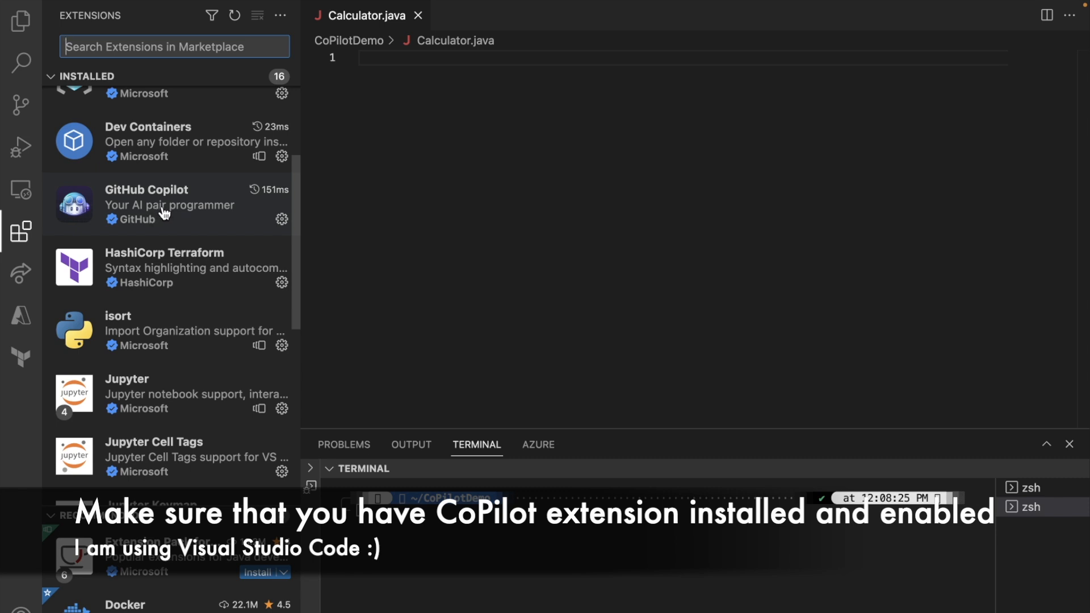
pyautogui.moveTo(23, 147)
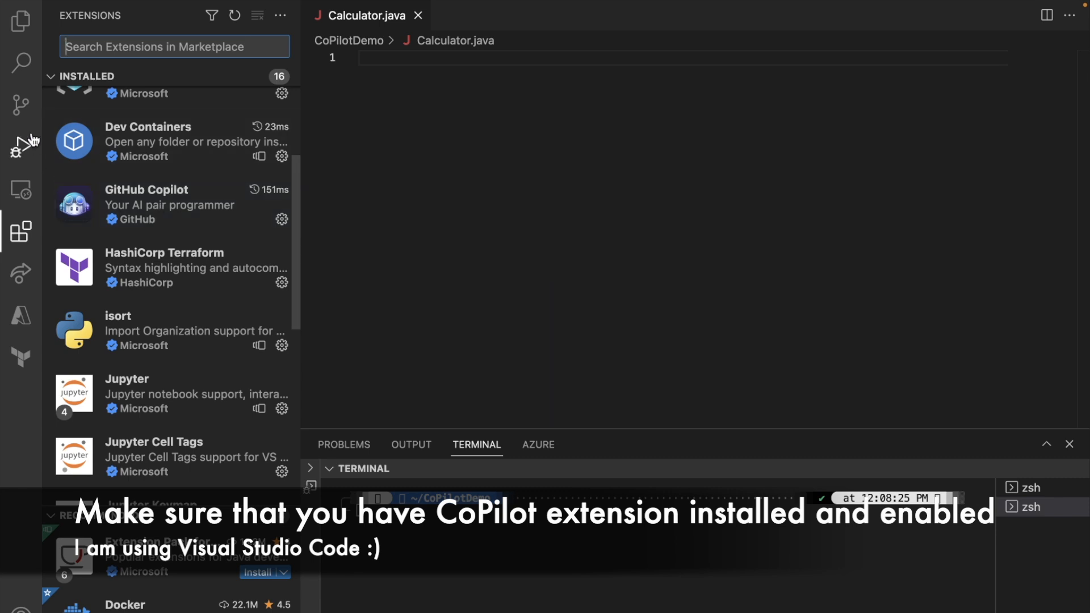
pyautogui.click(21, 21)
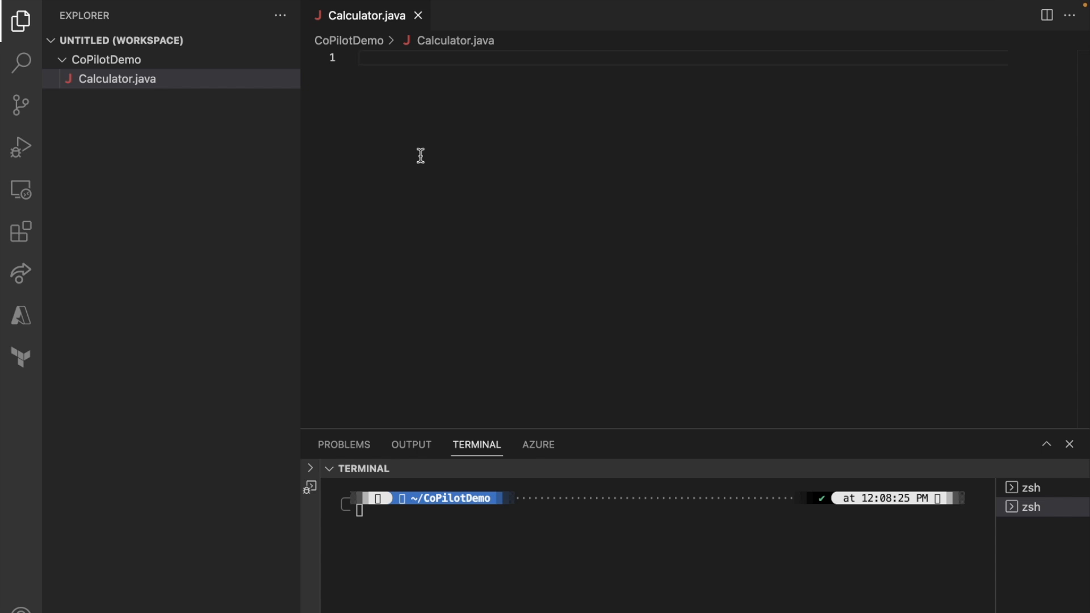
pyautogui.write('///')
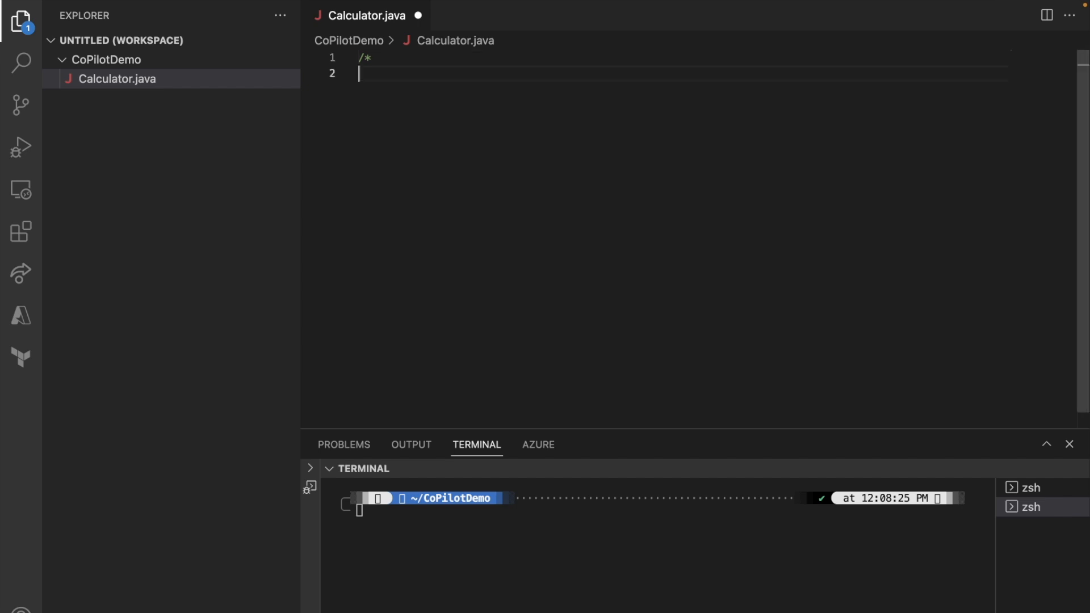
pyautogui.write('*/')
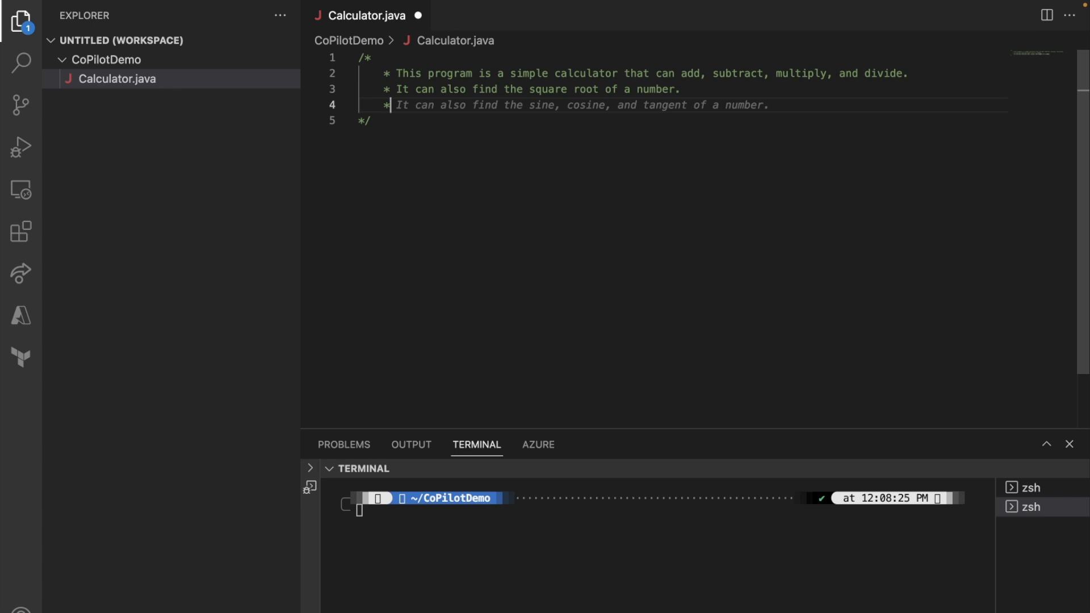
pyautogui.moveTo(23, 61)
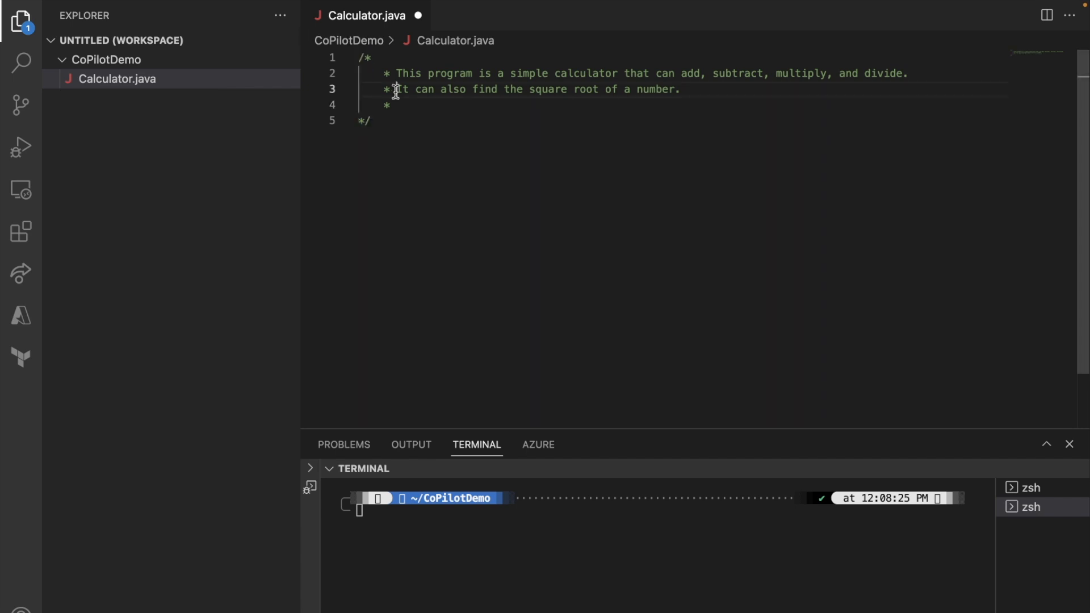
pyautogui.doubleClick(402, 88)
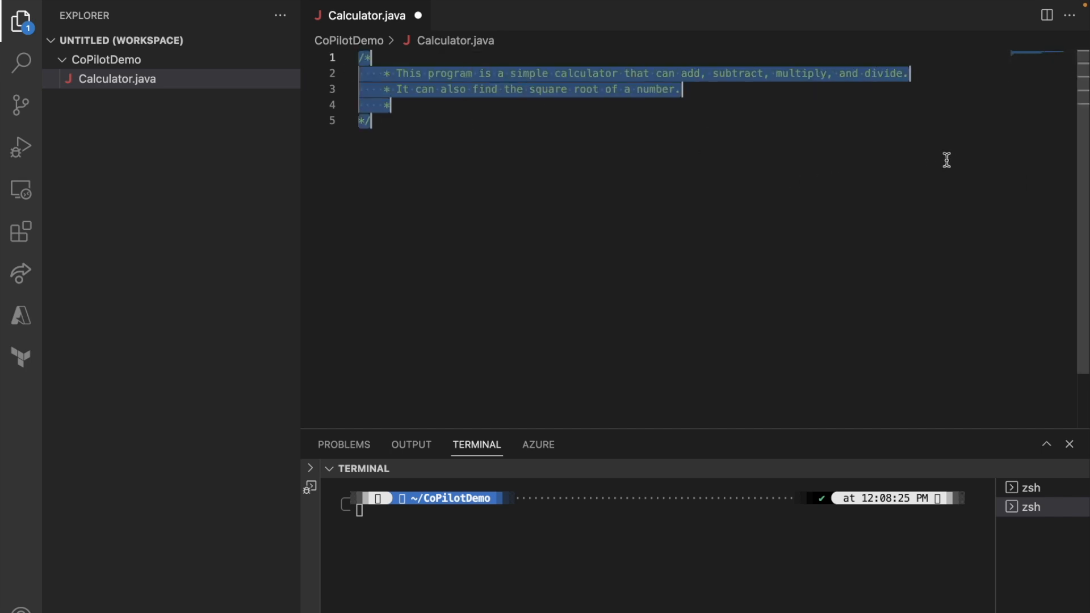
pyautogui.press('Delete')
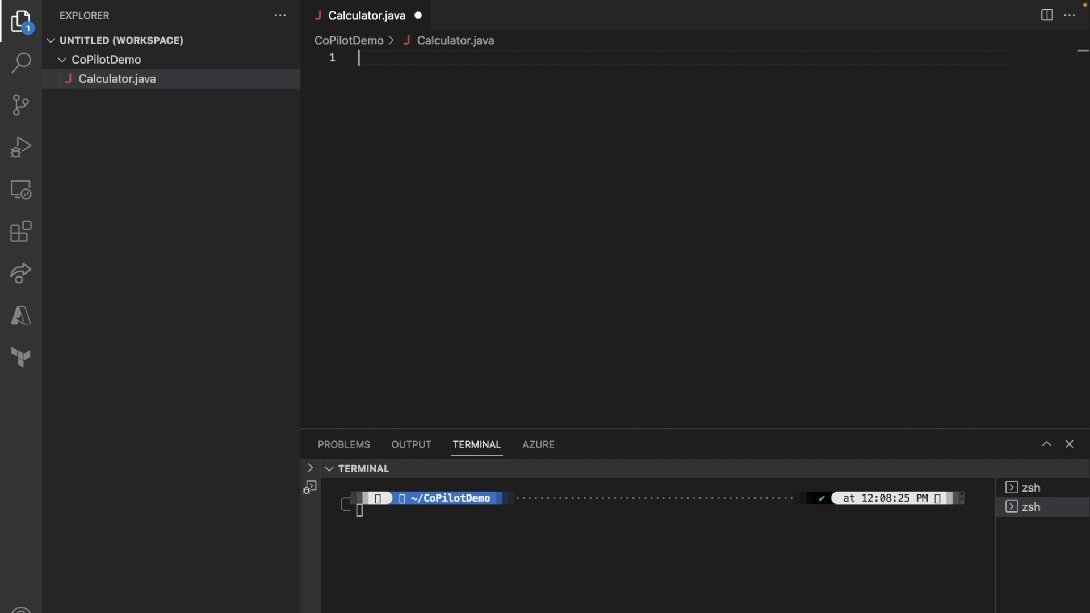
# Declare public class Calculator and accept Copilot's suggested main method
pyautogui.write('public class Calculator {')
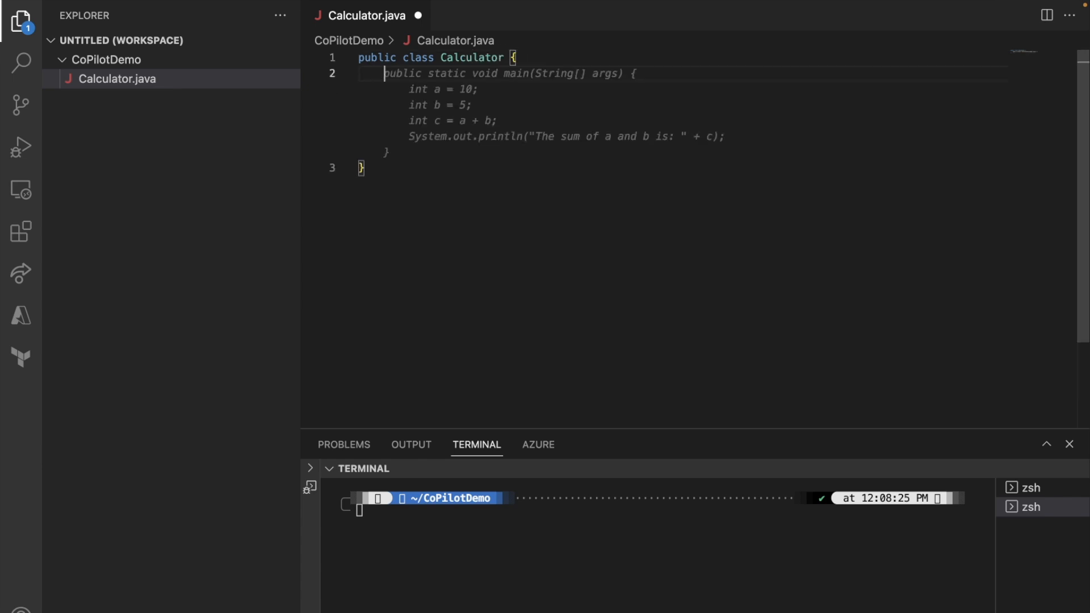
pyautogui.press('Enter')
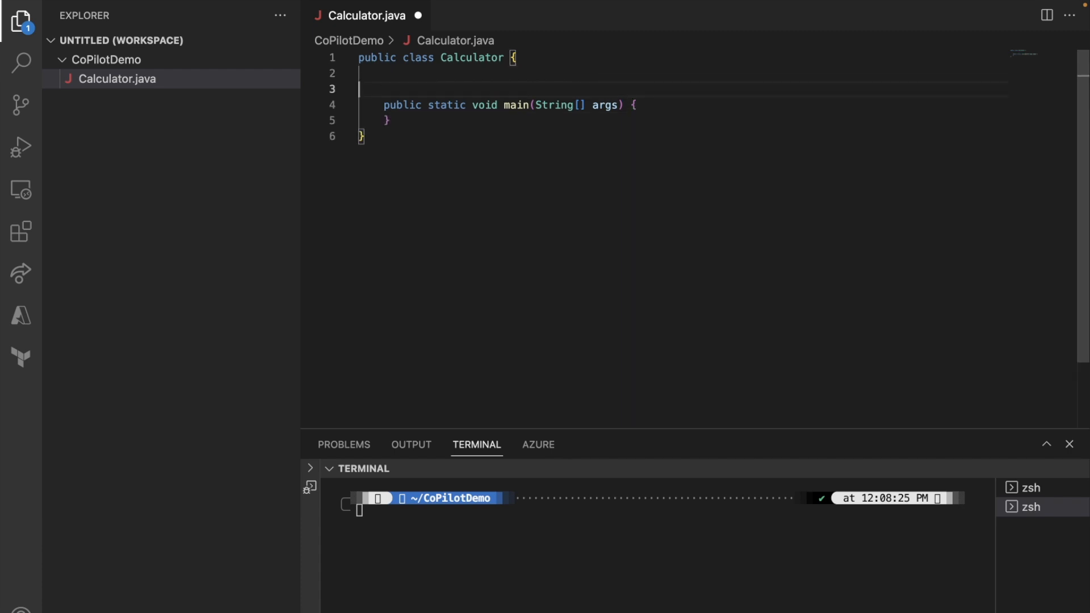
# Write a comment describing a boolean prime check and accept Copilot's generated isPrime function
pyautogui.write('// Method: add')
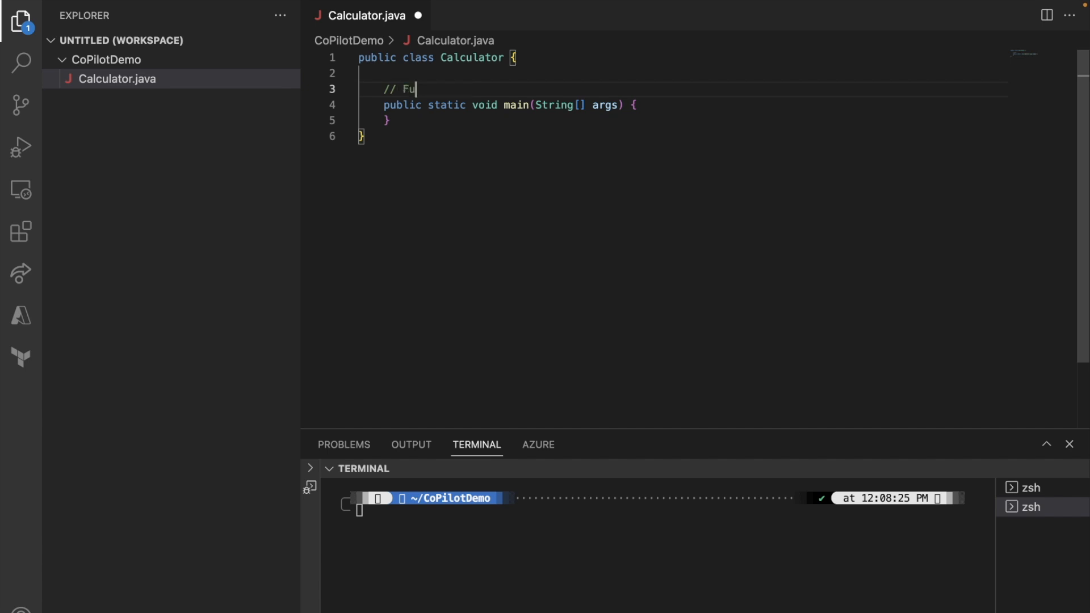
pyautogui.write('nction that')
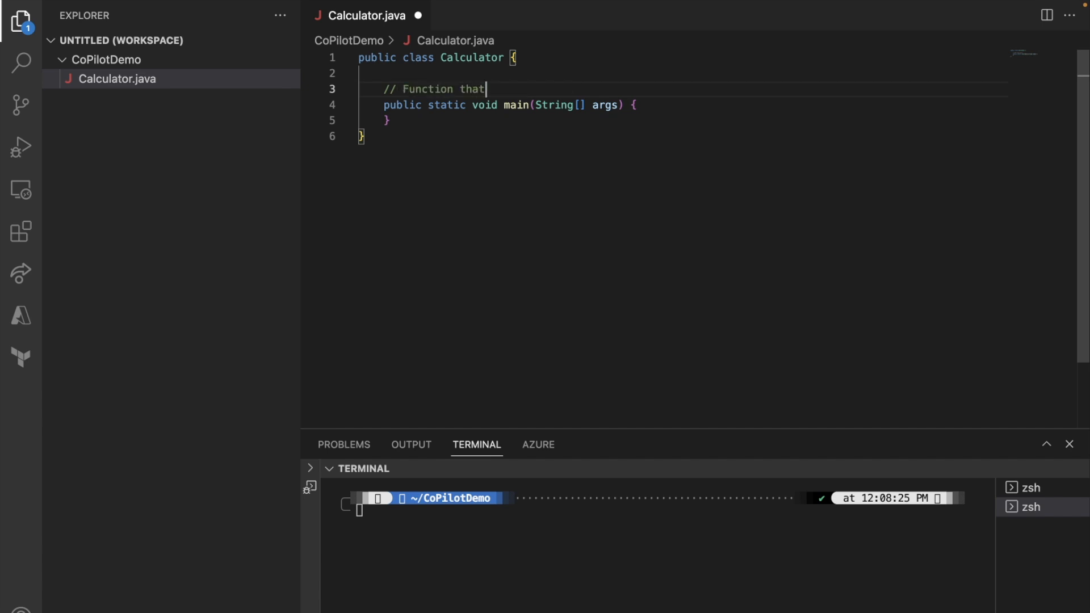
pyautogui.write('returns a boo')
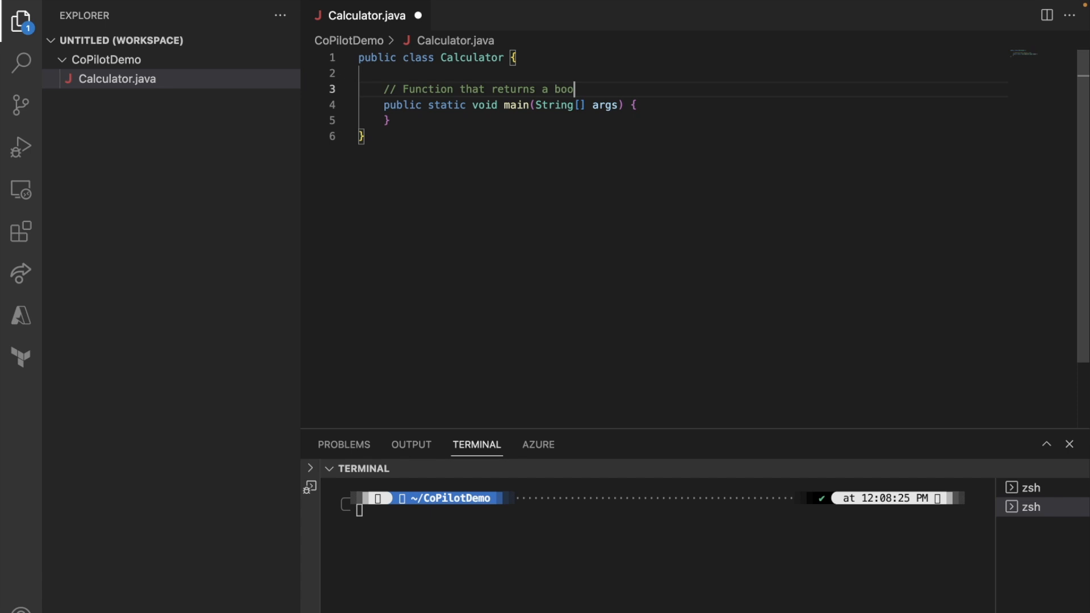
pyautogui.write('lean value tr')
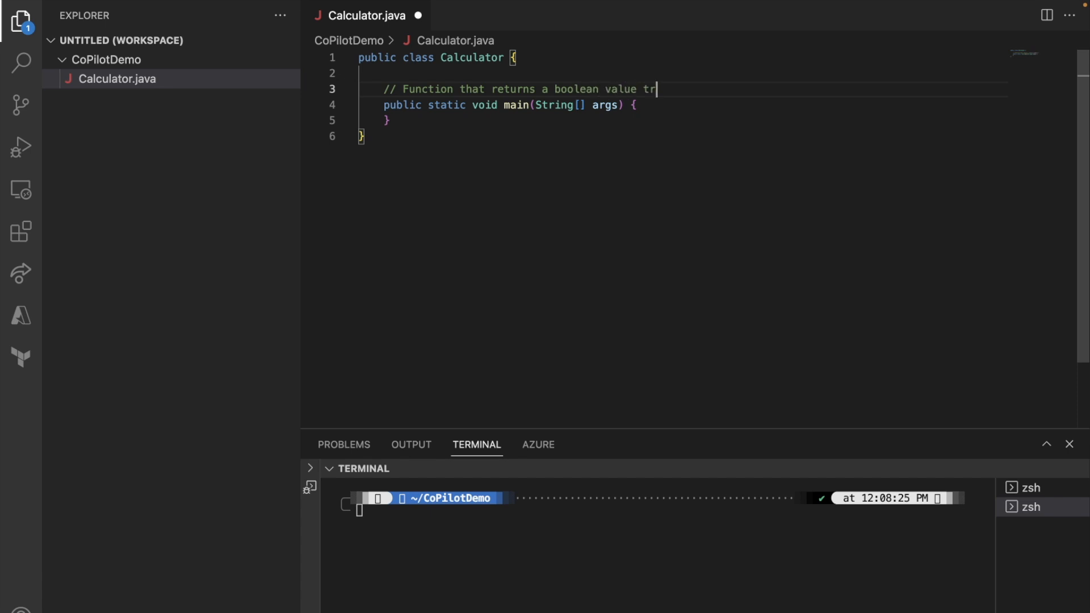
pyautogui.write('ue if a numbe')
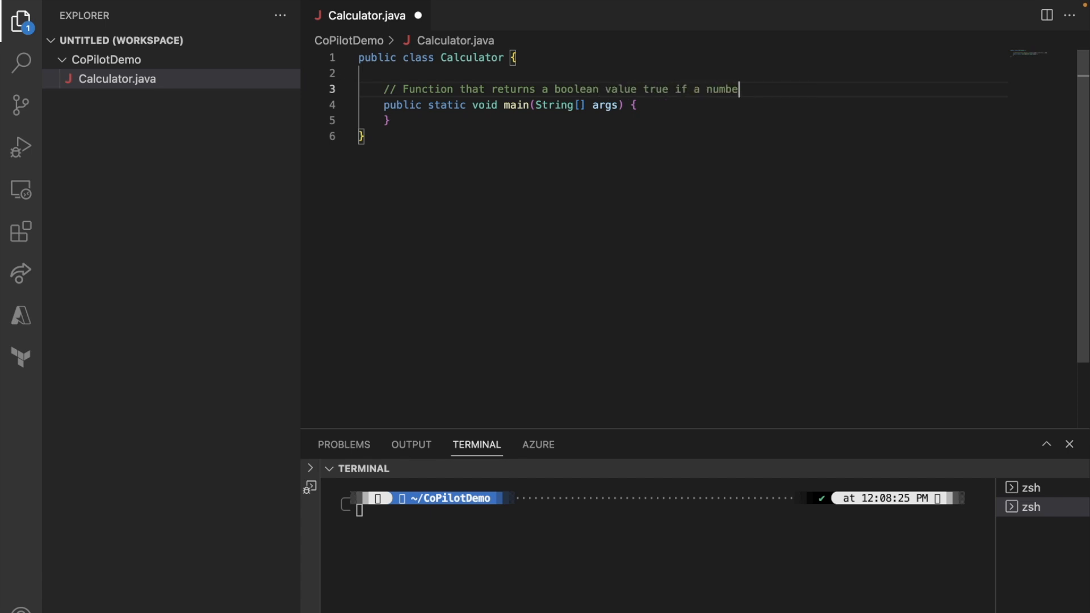
pyautogui.write('r is prime')
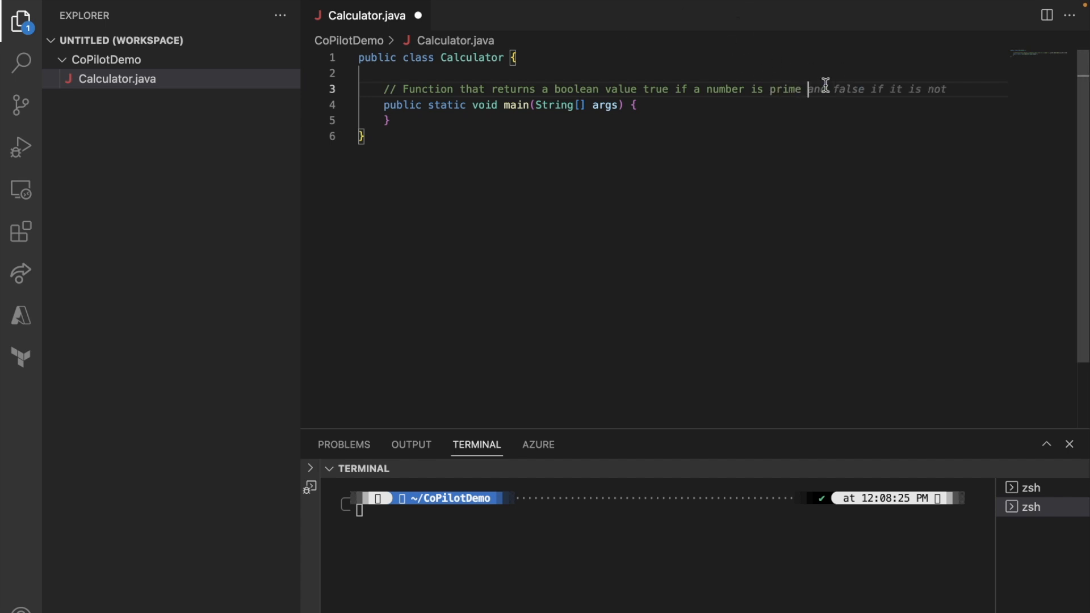
pyautogui.press('Enter')
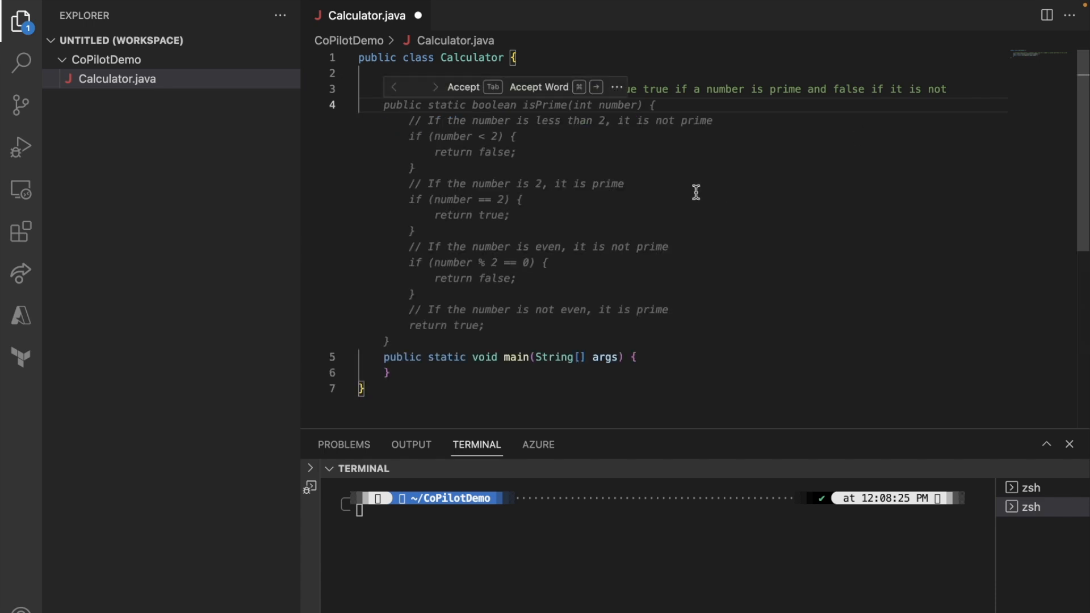
pyautogui.press('Tab')
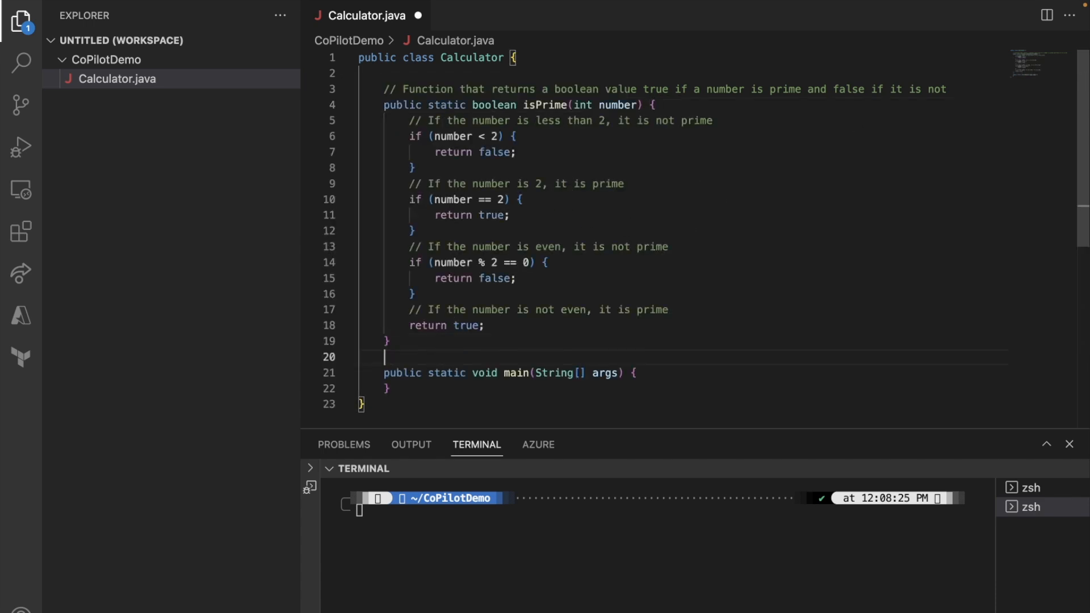
pyautogui.scroll(-3)
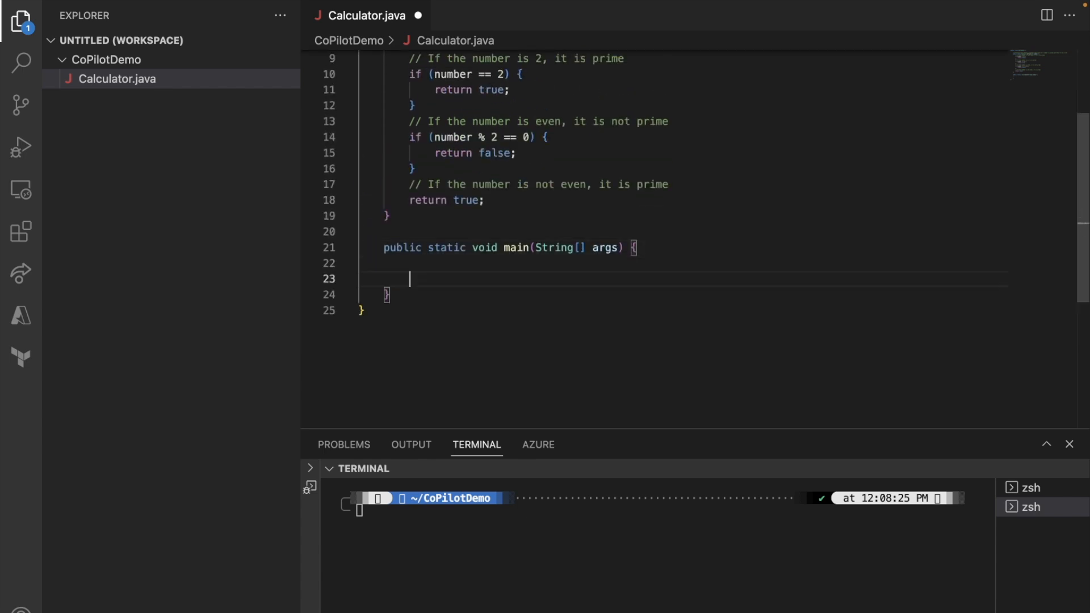
# Comment in main asking for randomly generated integers and an isPrime print loop, accepting Copilot's array and loop code
pyautogui.write('// Print the result of the isPrime function')
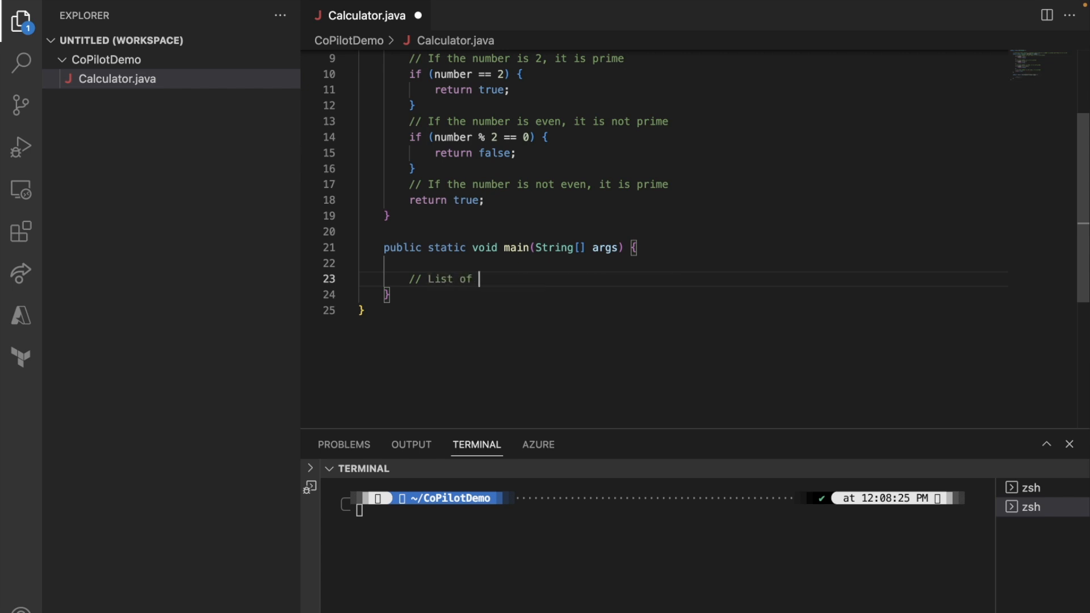
pyautogui.write('integers')
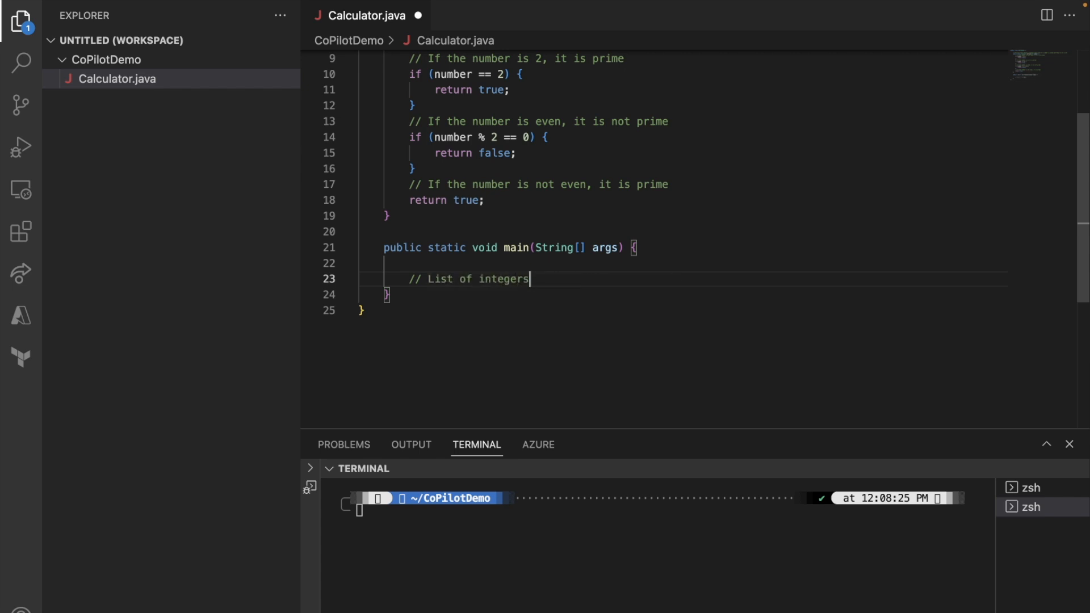
pyautogui.write('that are')
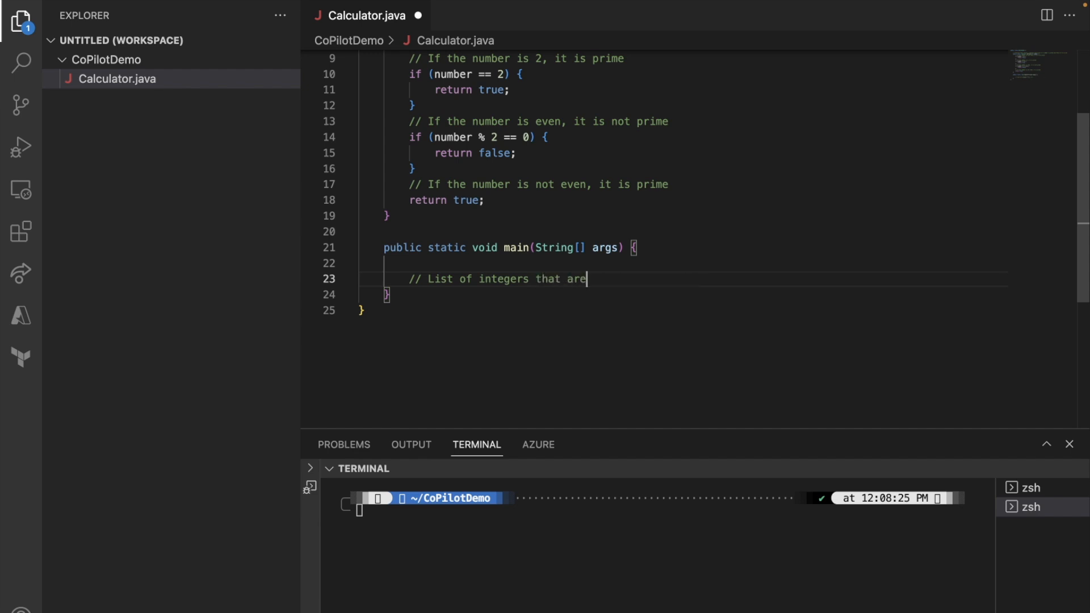
pyautogui.write('randomyl generated')
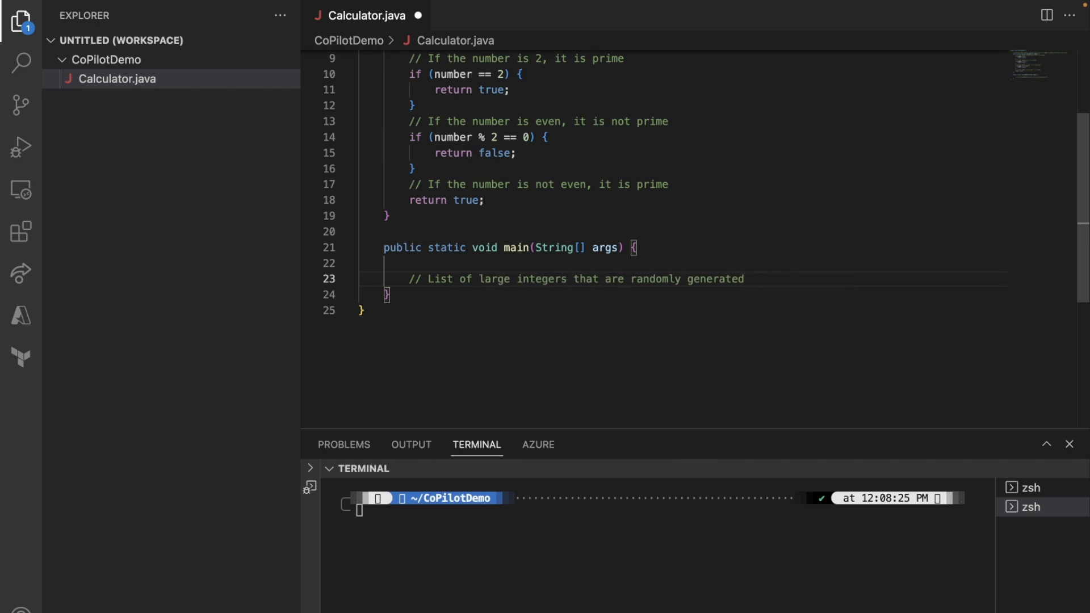
pyautogui.press('Enter')
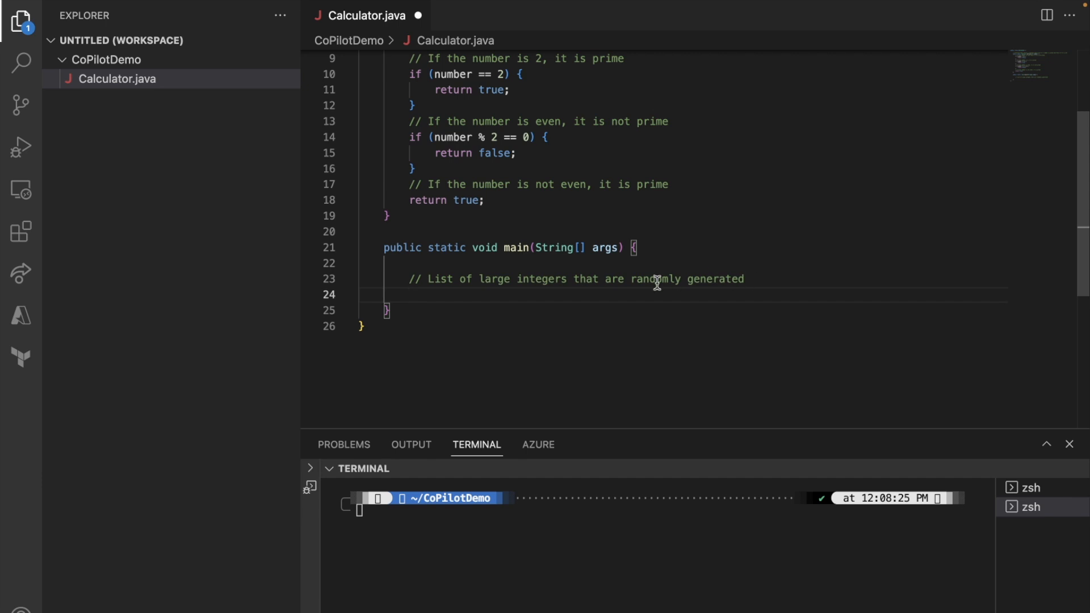
pyautogui.press('Enter')
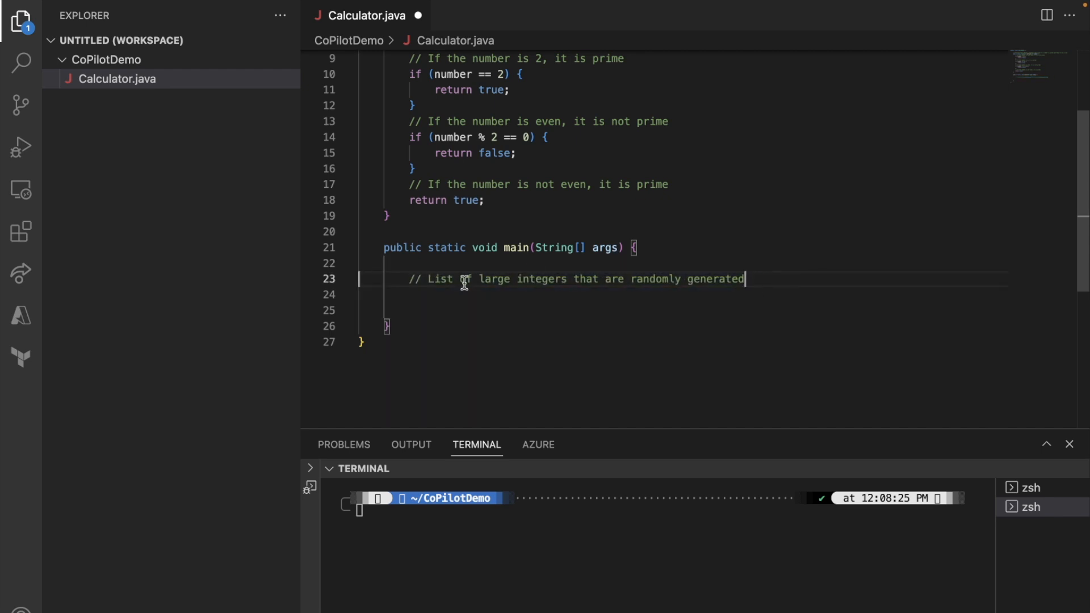
pyautogui.write('Array')
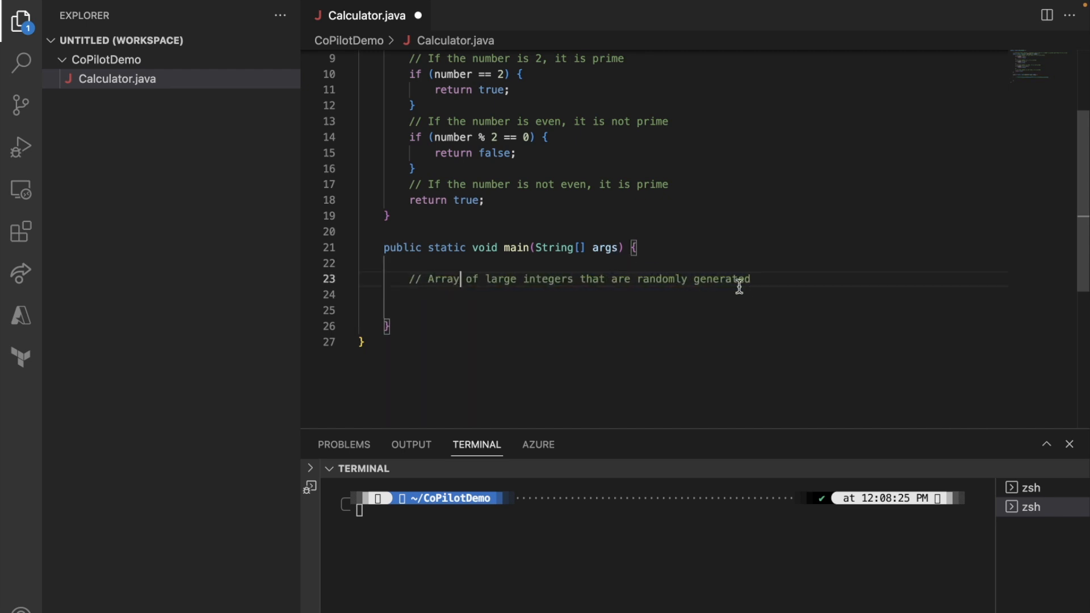
pyautogui.write('and')
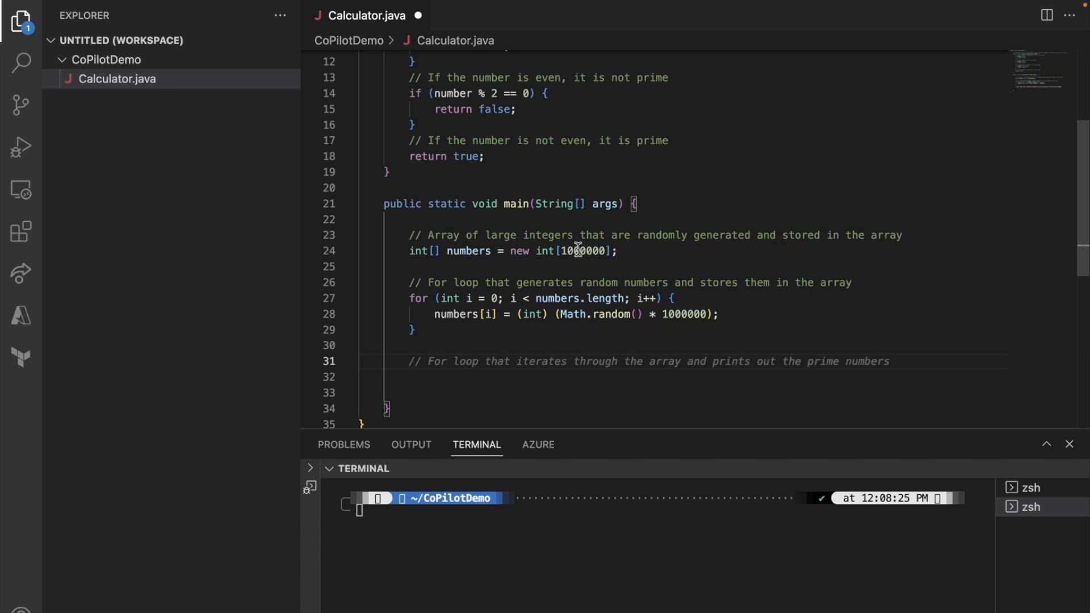
pyautogui.scroll(-3)
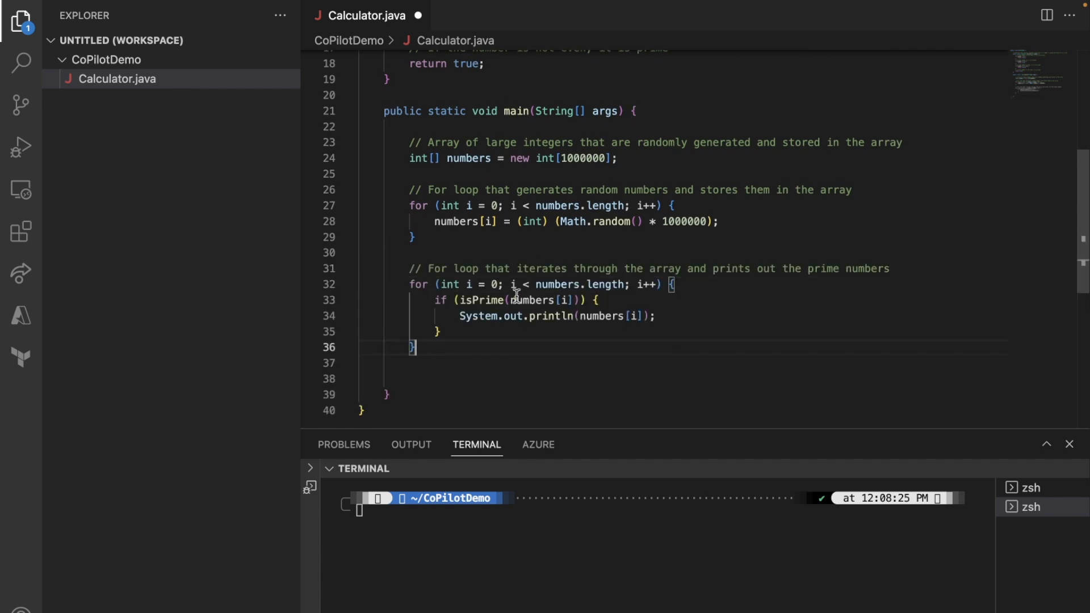
pyautogui.moveTo(451, 158)
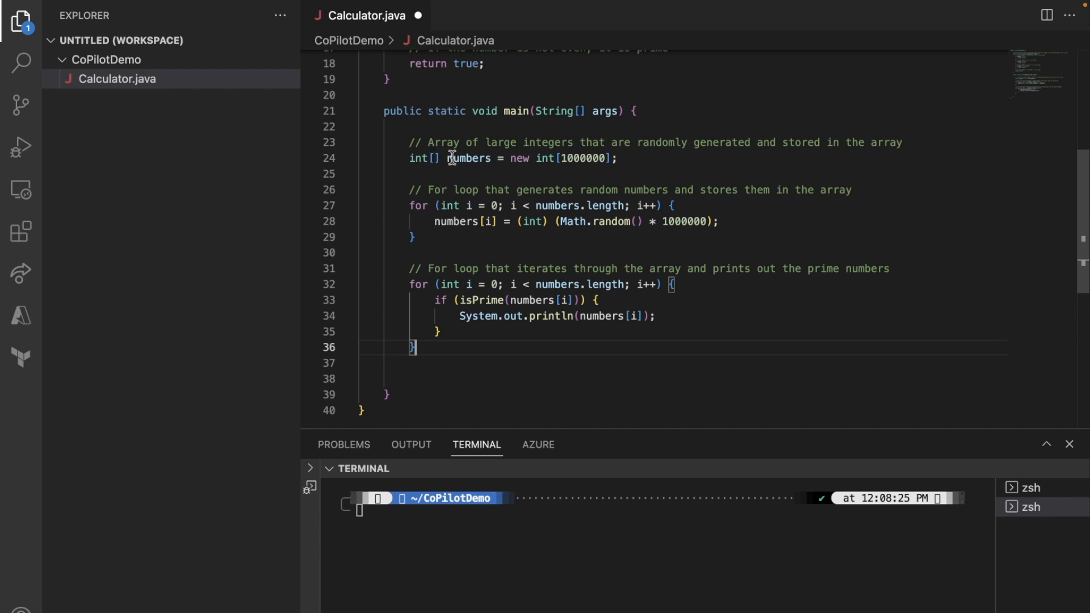
pyautogui.moveTo(563, 300)
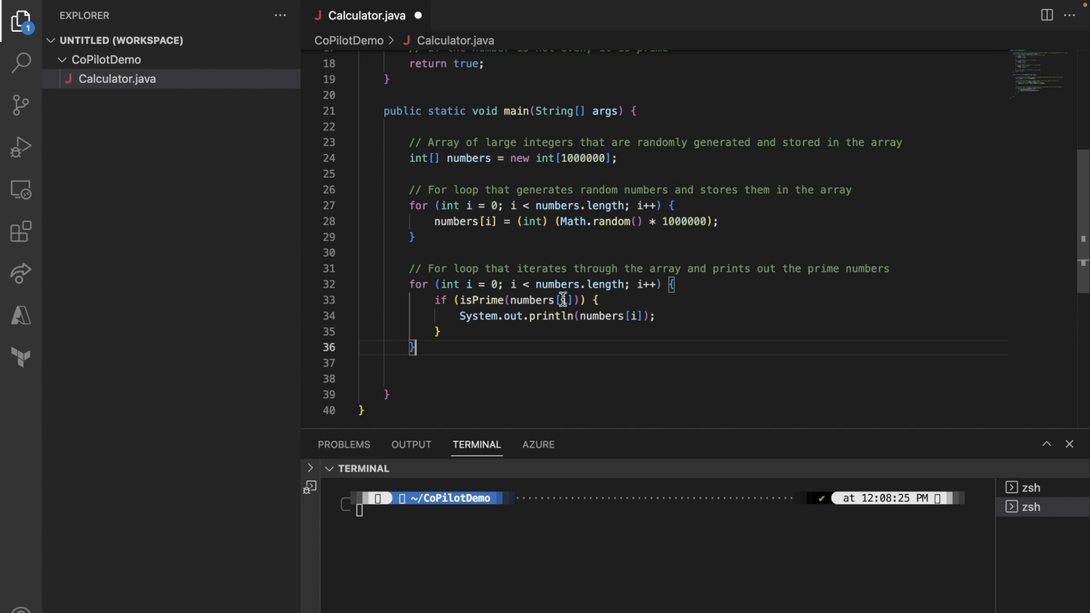
pyautogui.moveTo(645, 322)
pyautogui.write('a')
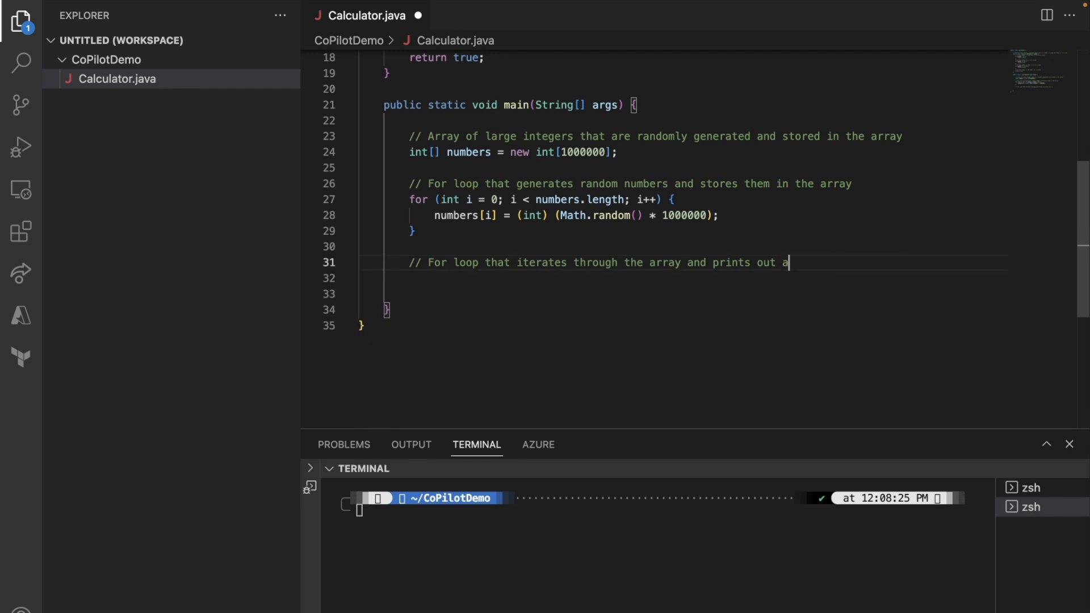
# Reword the loop comment so each prime prints with an "is a prime number" message
pyautogui.write('message that this is prime number if')
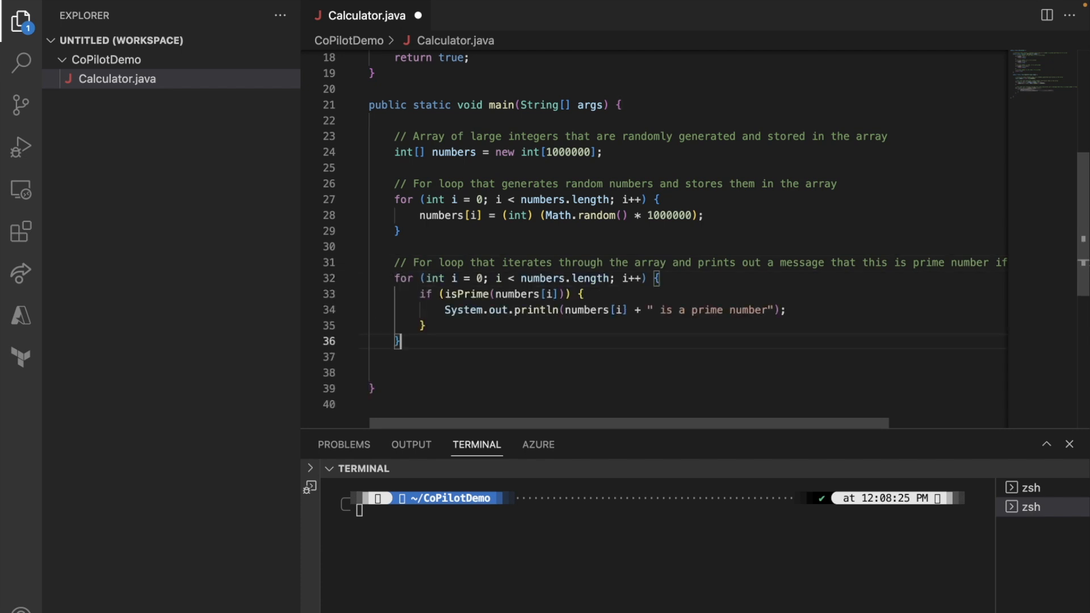
pyautogui.moveTo(499, 341)
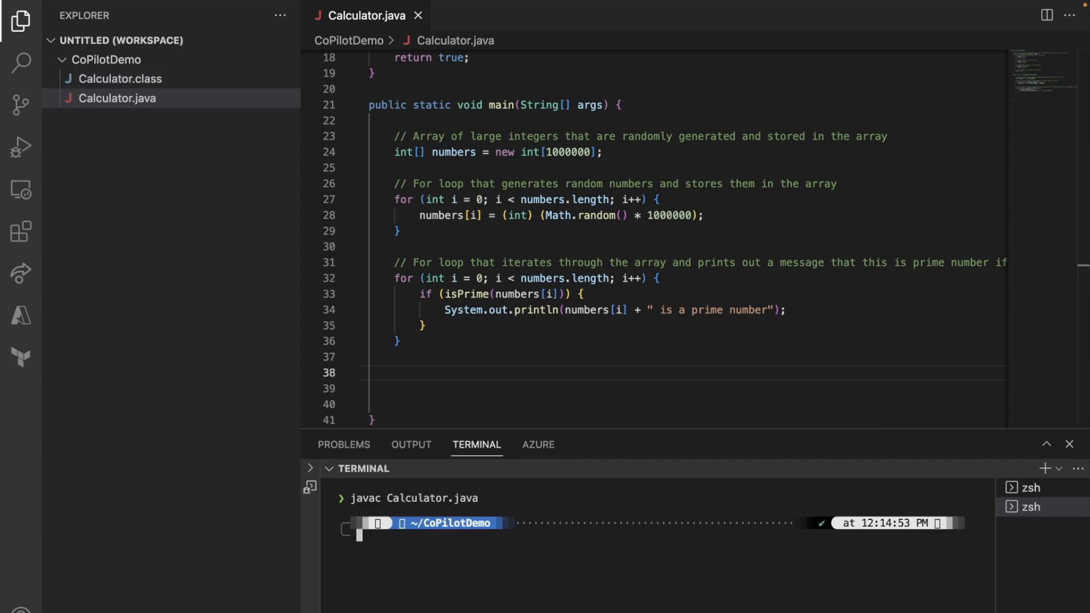
# Compile with javac and run Calculator, then select the 1000000 array size for replacement
pyautogui.write('javac')
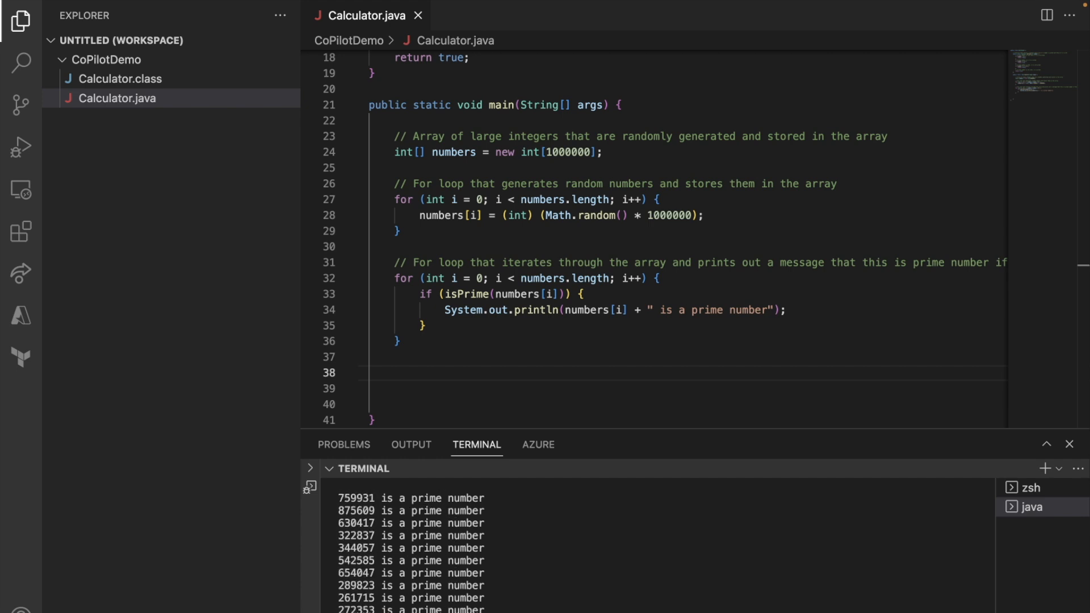
pyautogui.doubleClick(569, 151)
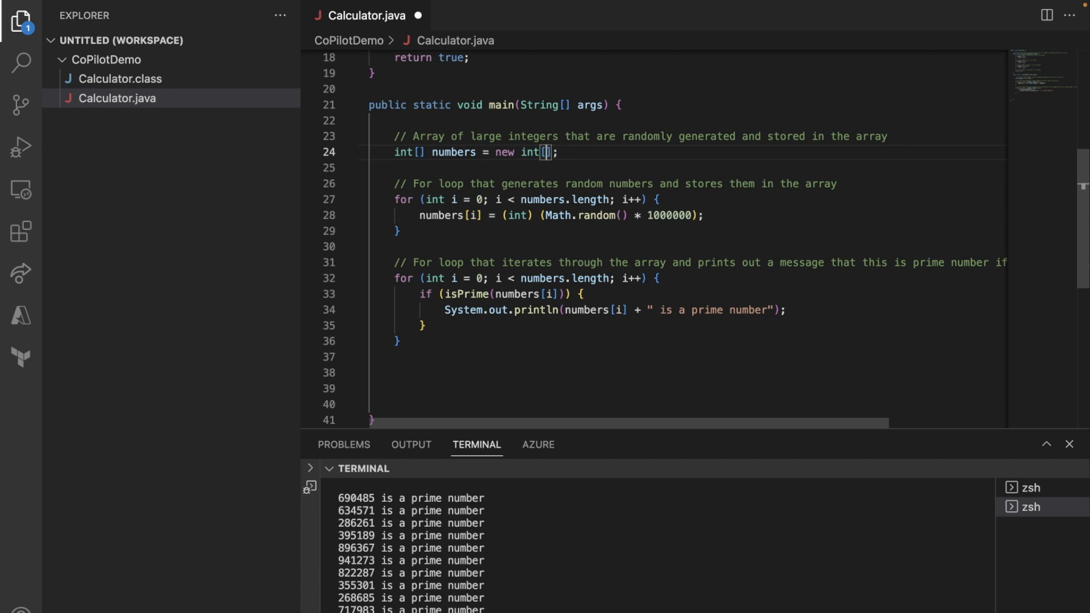
# Set the array size to 20 and rerun the program
pyautogui.write('20')
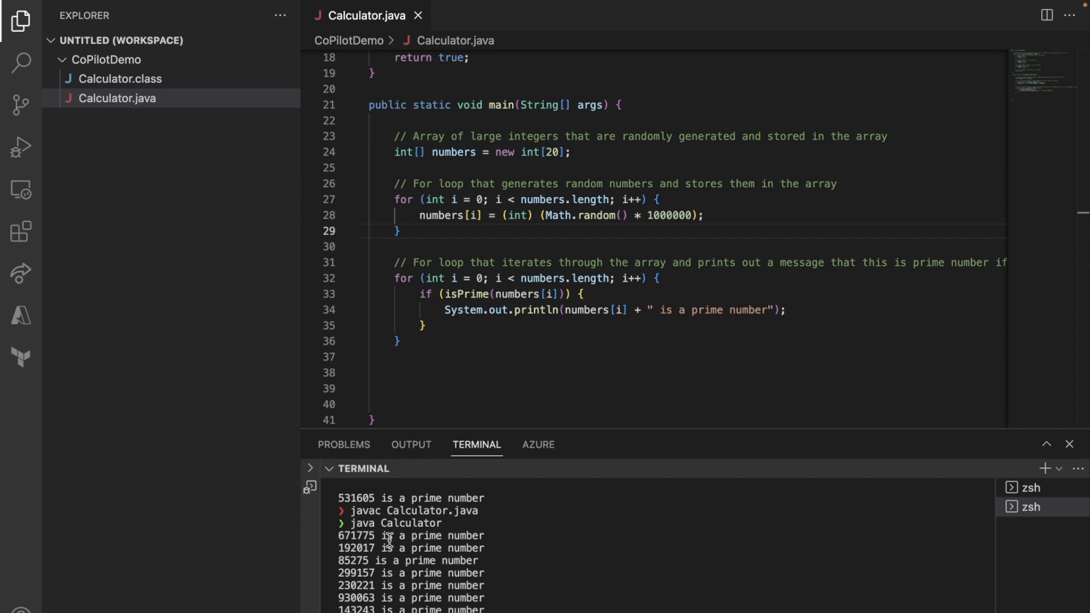
pyautogui.moveTo(403, 556)
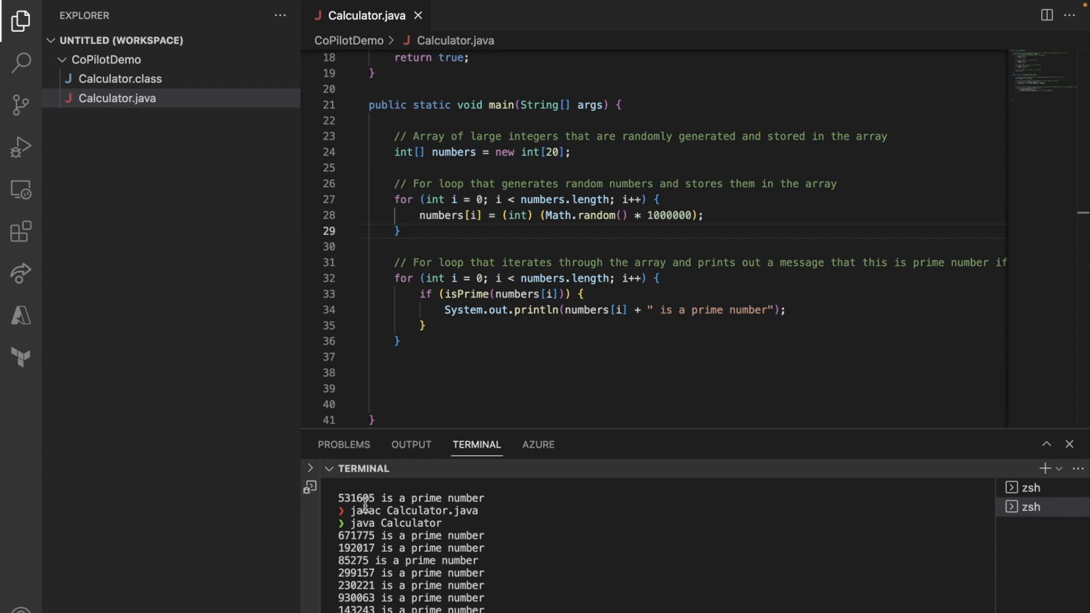
pyautogui.moveTo(447, 353)
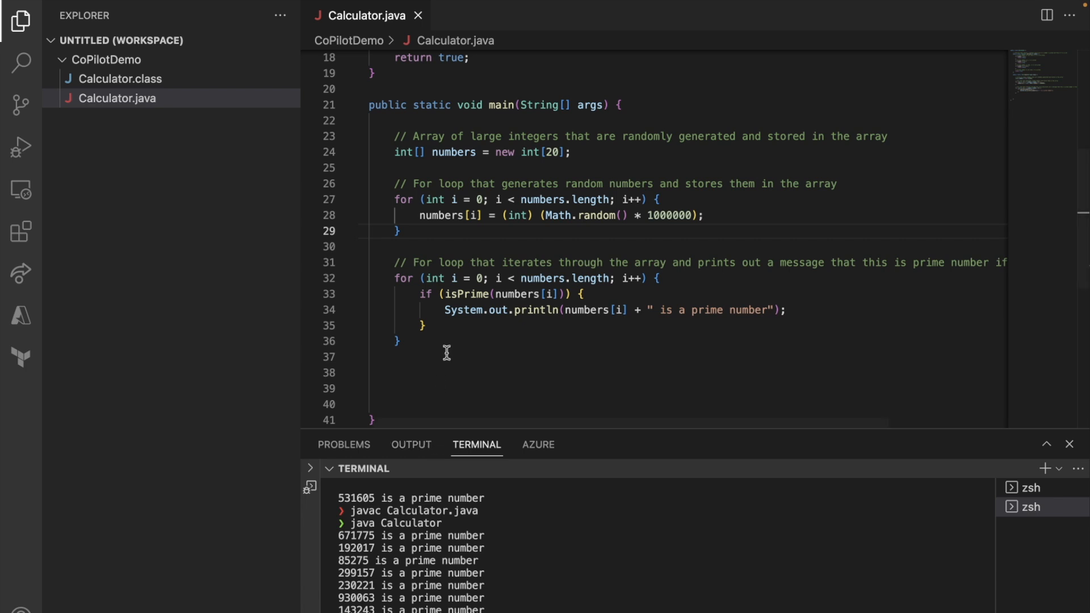
pyautogui.moveTo(549, 152)
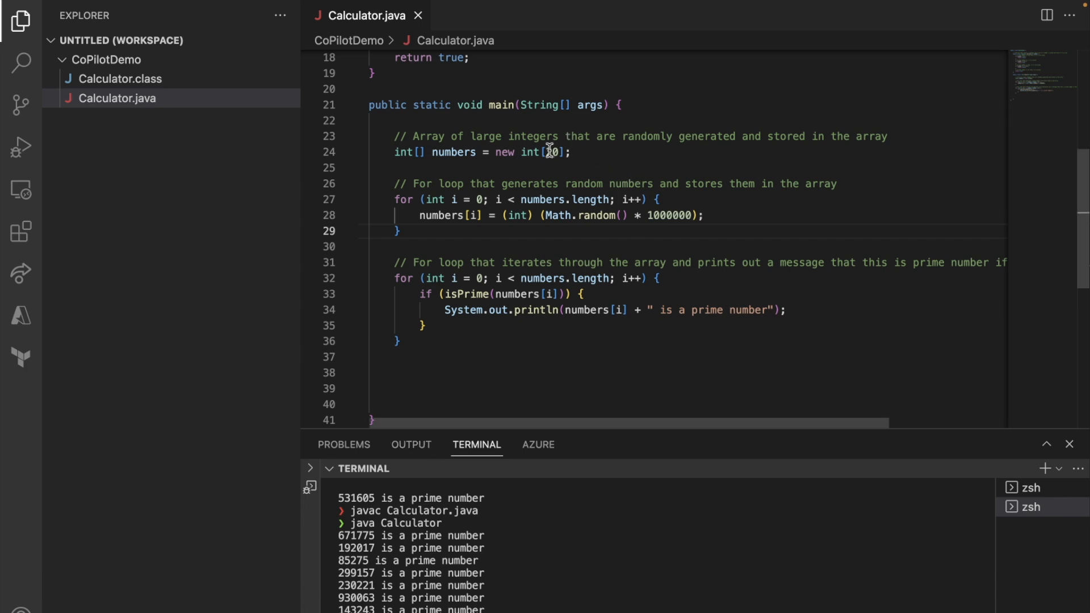
# Change the array size to 50 and move to the empty line after the loop
pyautogui.write('50')
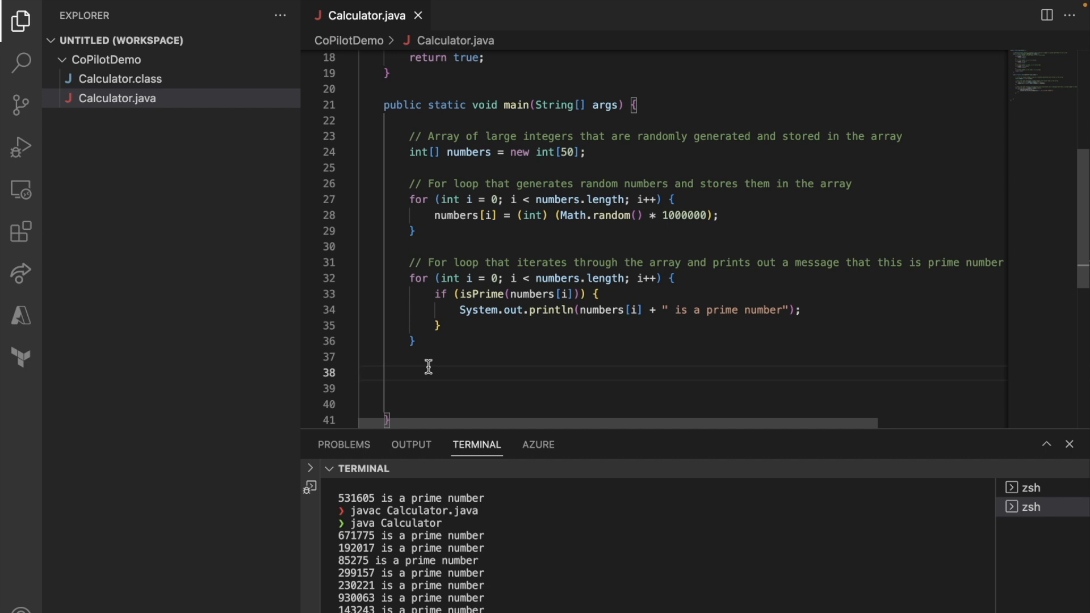
pyautogui.click(410, 372)
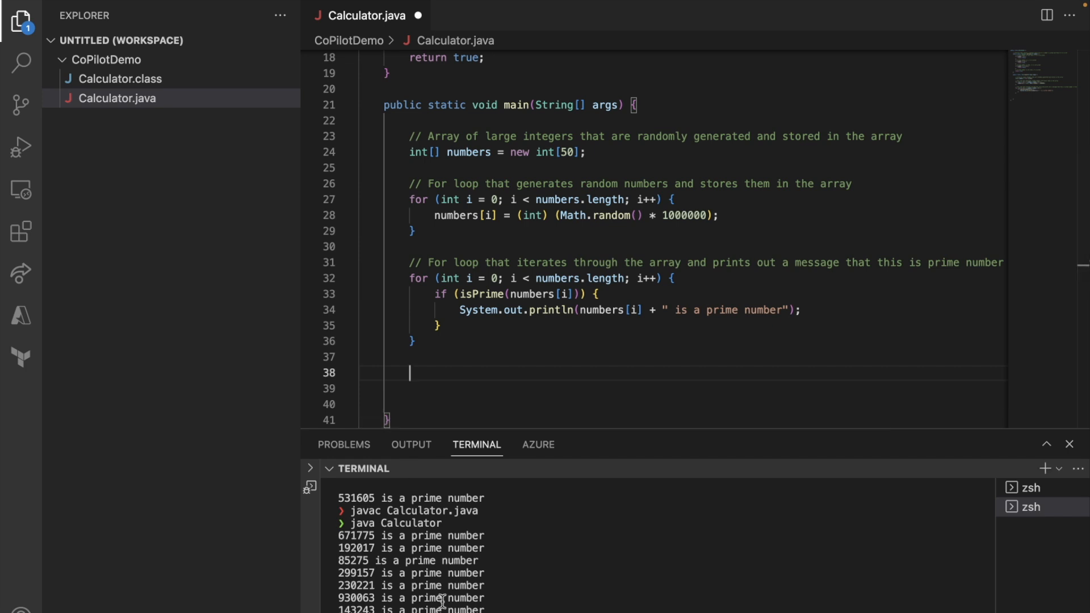
pyautogui.moveTo(407, 578)
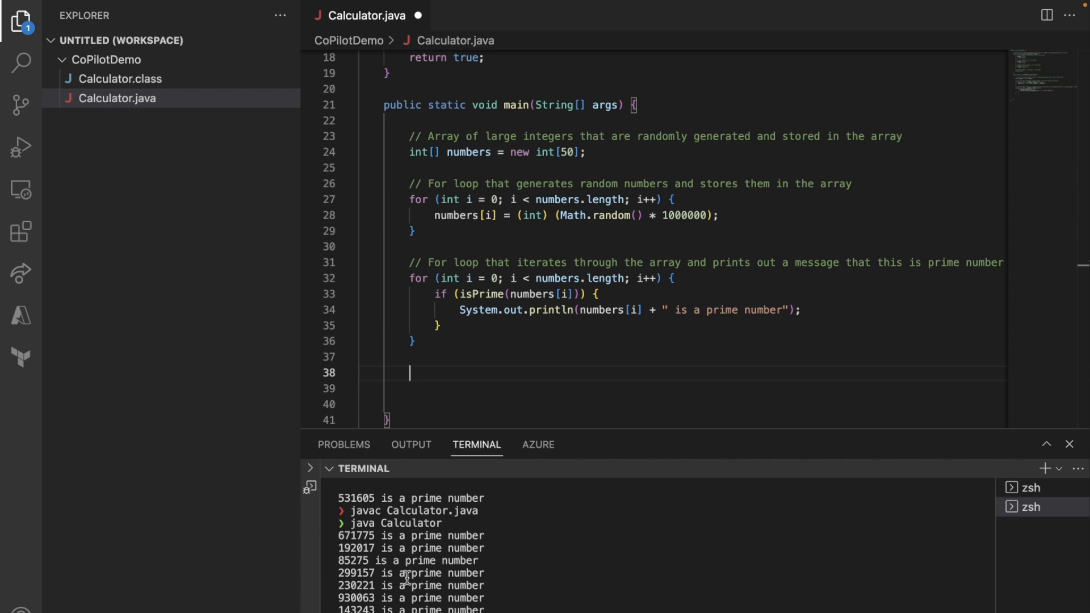
# Add a '// Sort the array' comment with Arrays.sort(numbers) and the java.util.Arrays import
pyautogui.write('// Sort the array in ascending order')
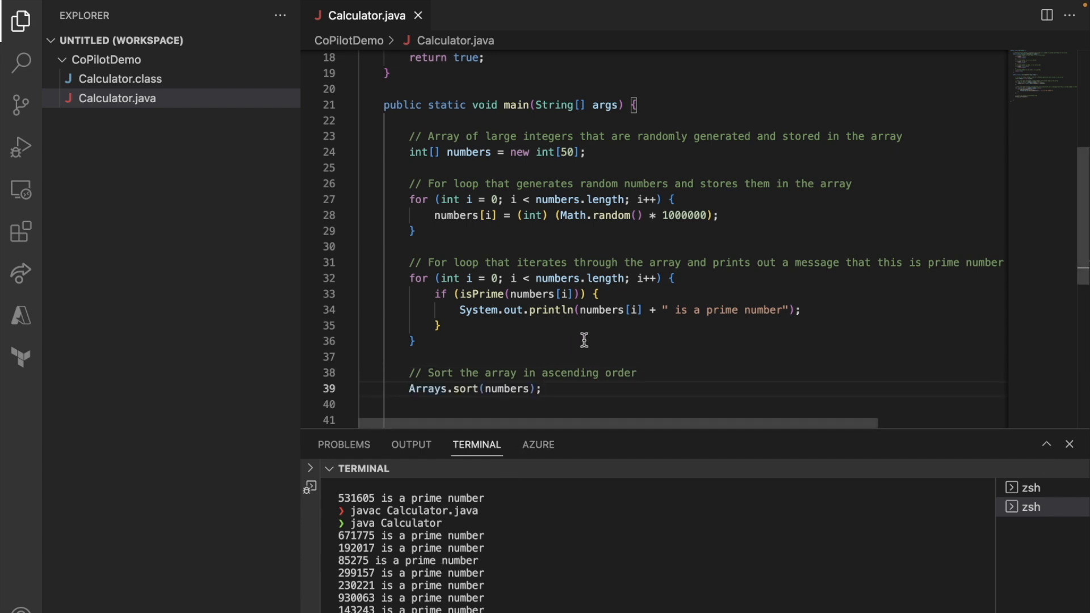
pyautogui.scroll(-3)
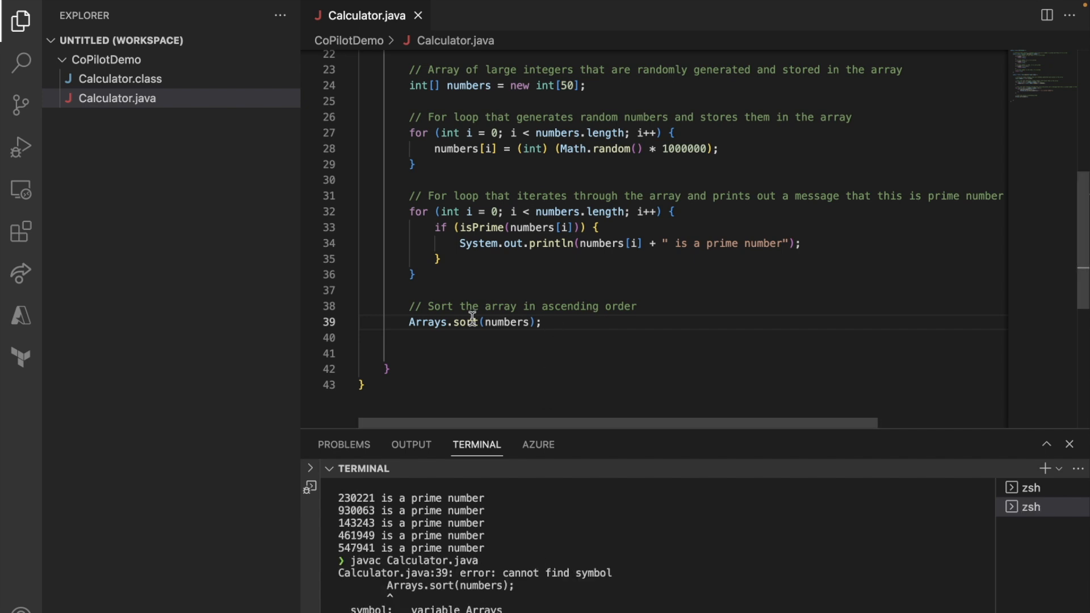
pyautogui.doubleClick(428, 322)
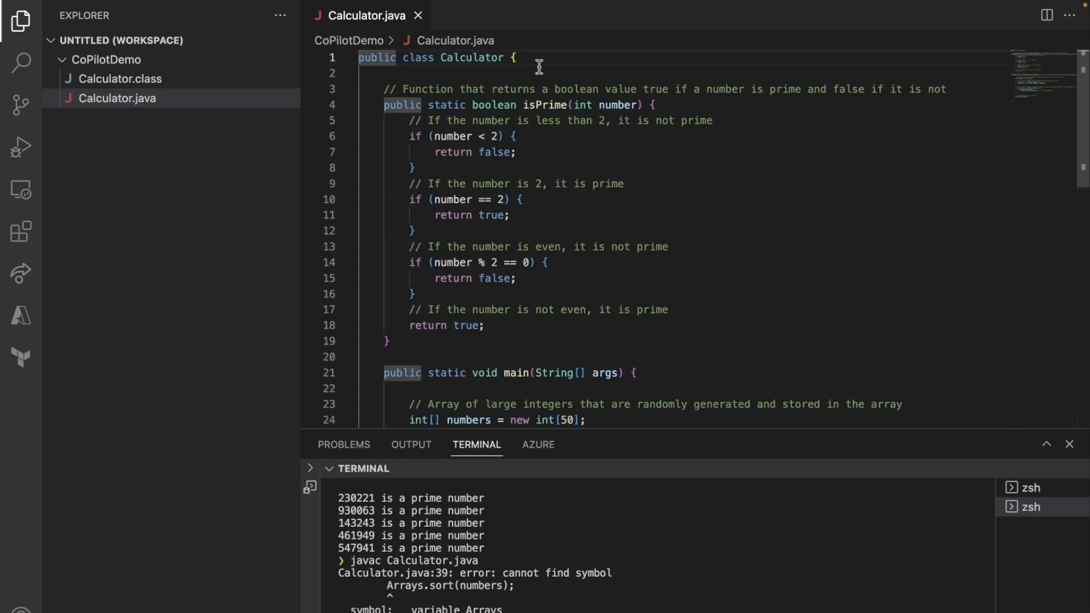
pyautogui.write('import')
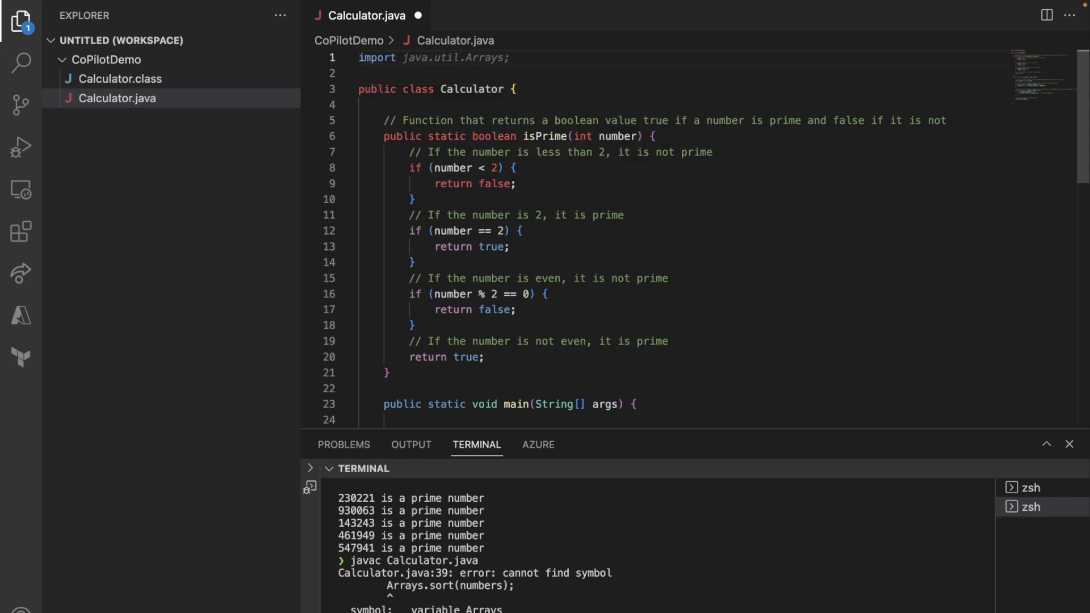
pyautogui.scroll(-3)
pyautogui.write('java Calculator')
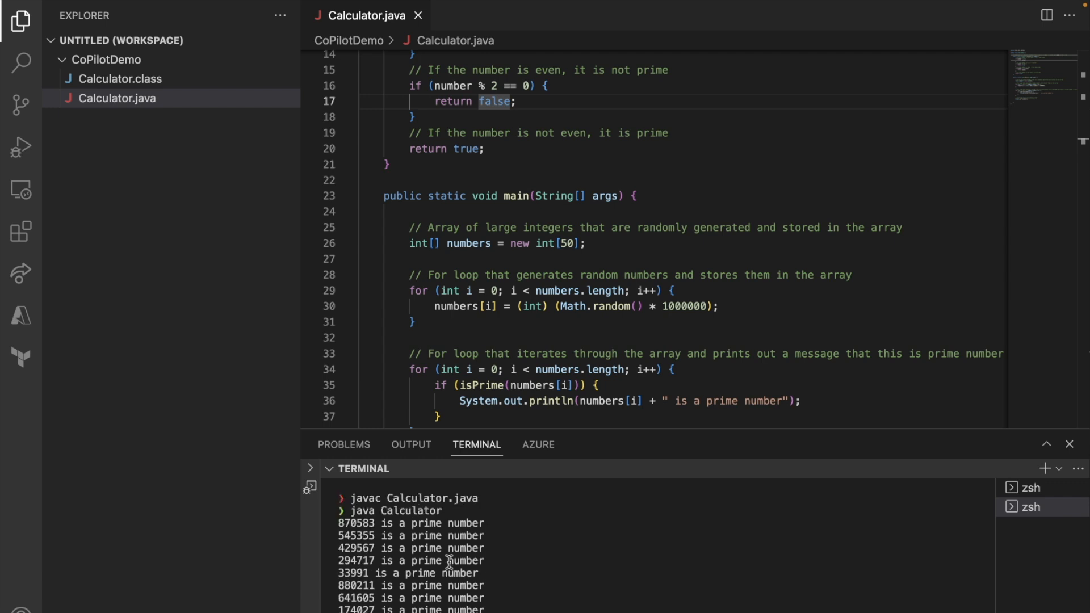
# Print a heading and the sorted array using Arrays.toString(numbers)
pyautogui.scroll(-3)
pyautogui.write('// Sort the array in ascending order')
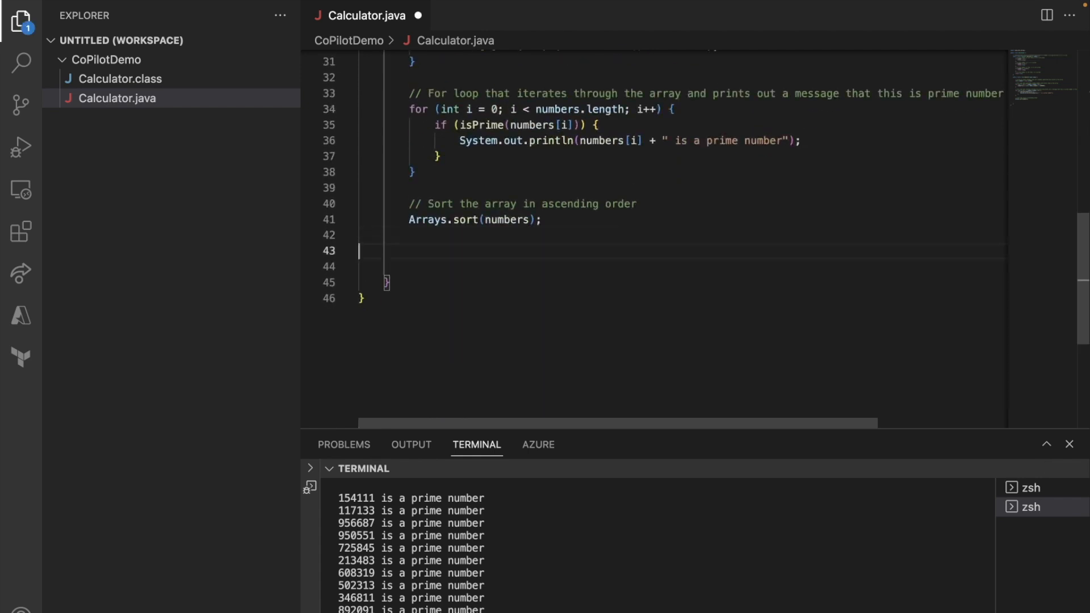
pyautogui.write('// Print out the sorted array')
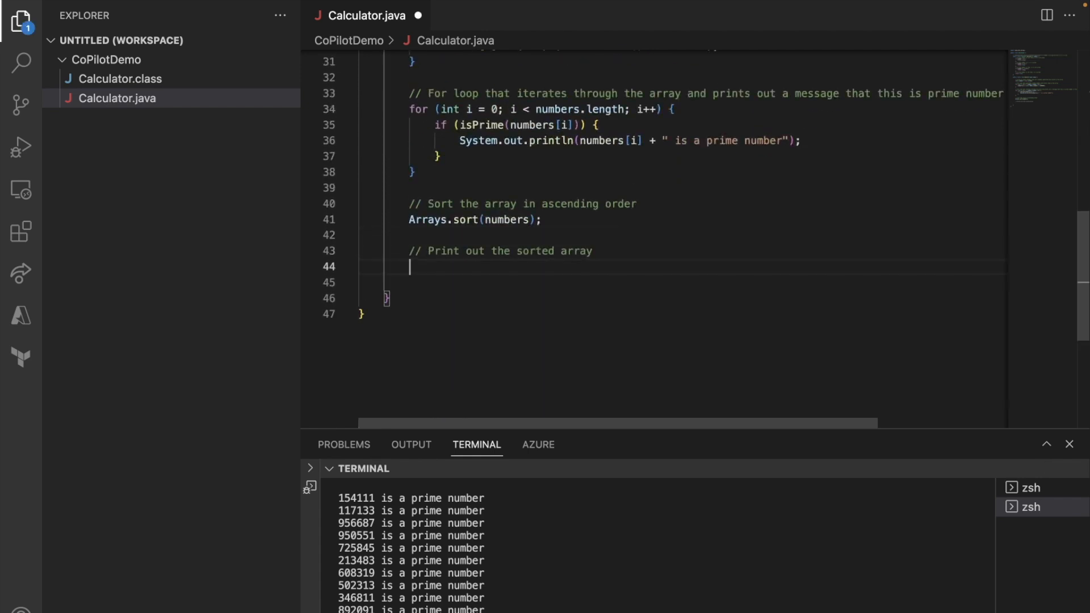
pyautogui.write('System.out.println(Arrays.toString(numbers));')
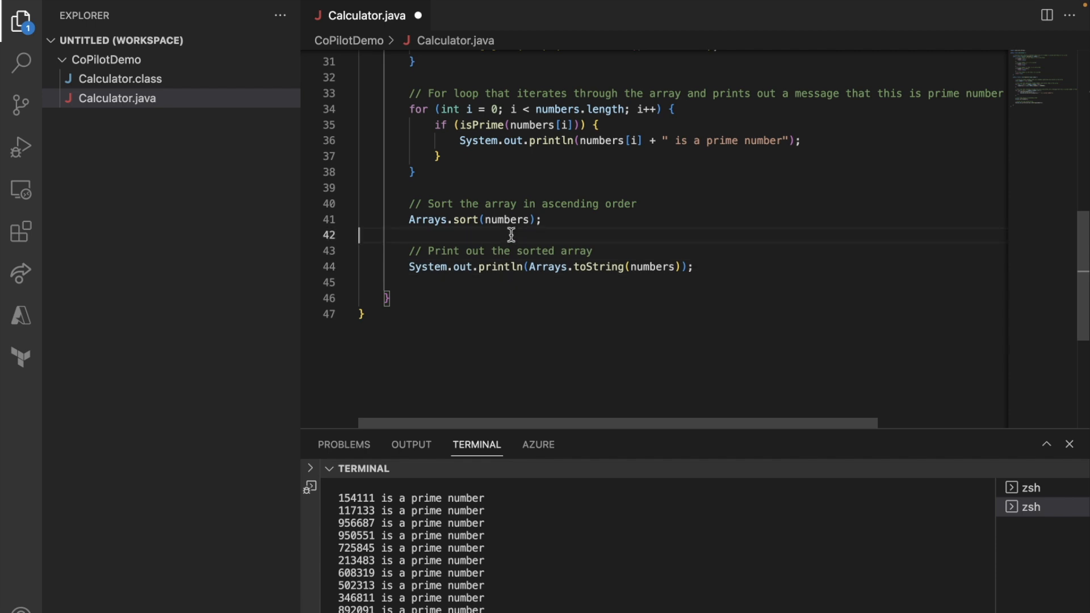
pyautogui.write('Systemo')
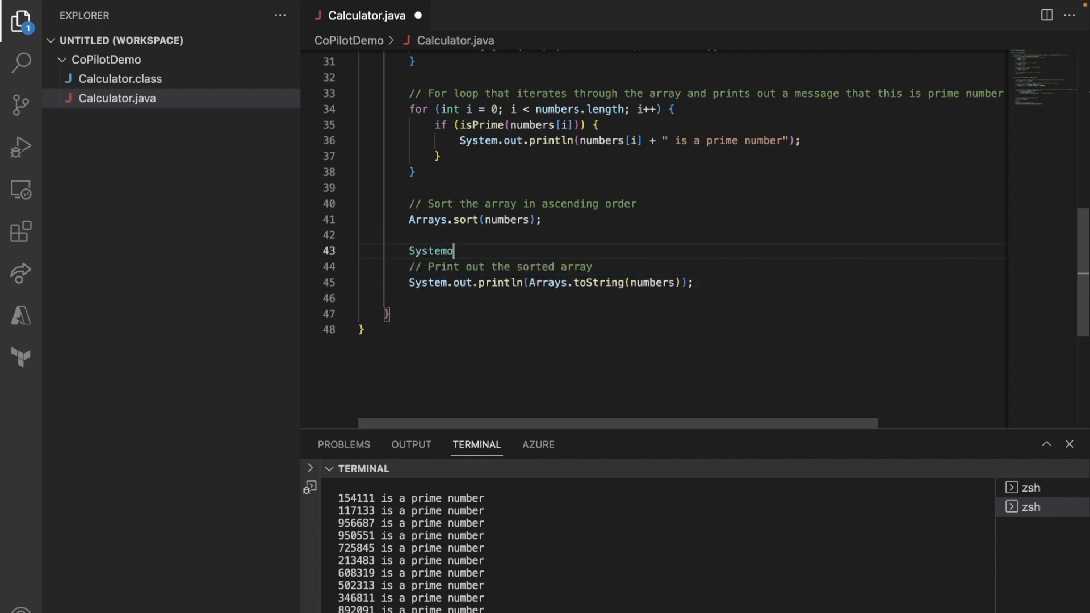
pyautogui.write('.out.printl')
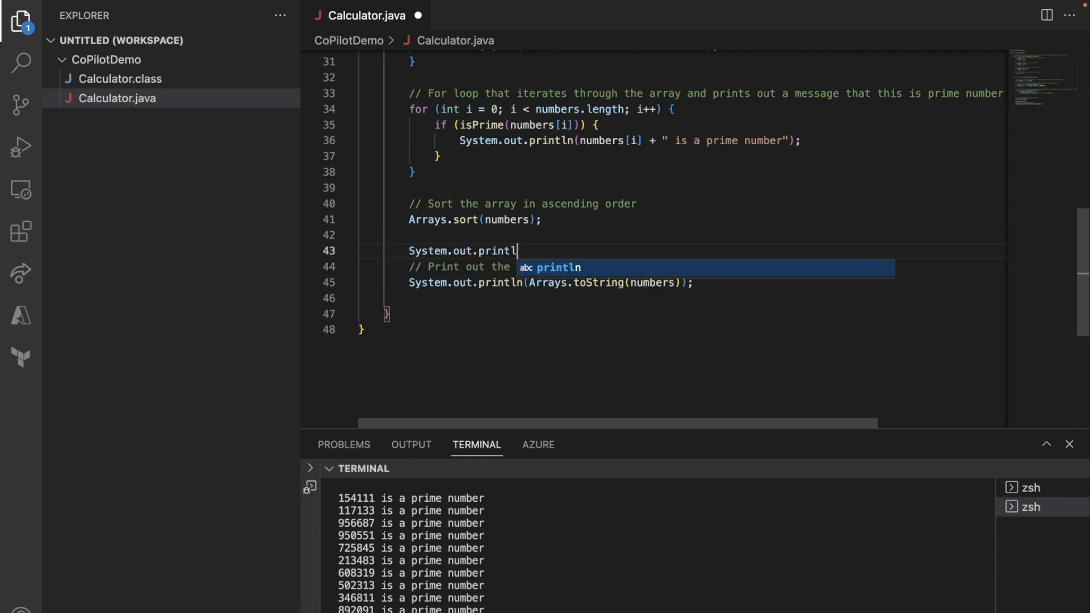
pyautogui.write('("Prin"')
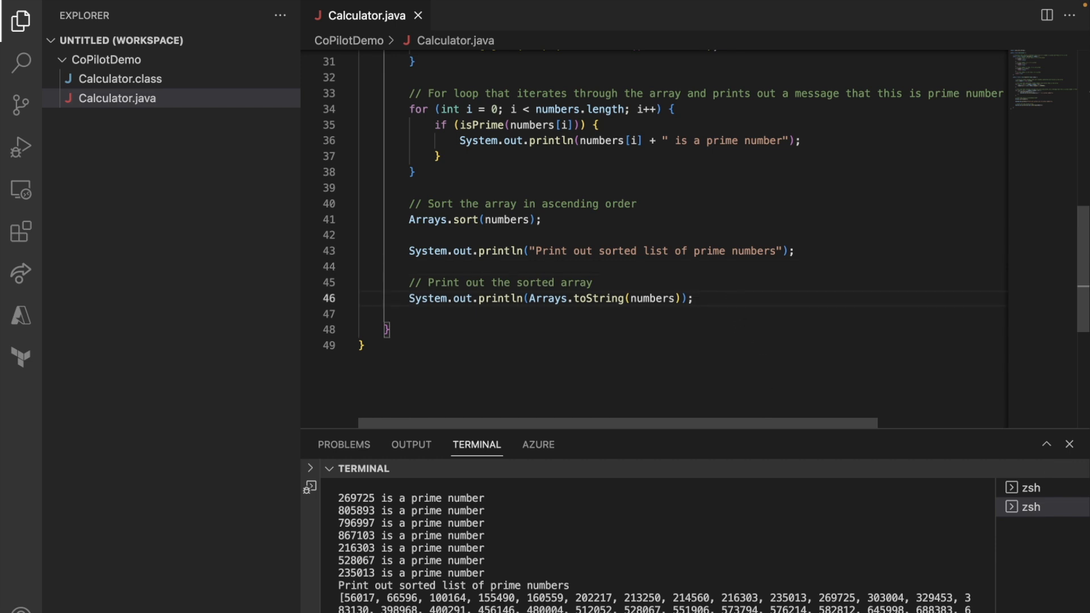
# Begin a comment asking to print the largest number in the array
pyautogui.write('// Print out the largest number in the array')
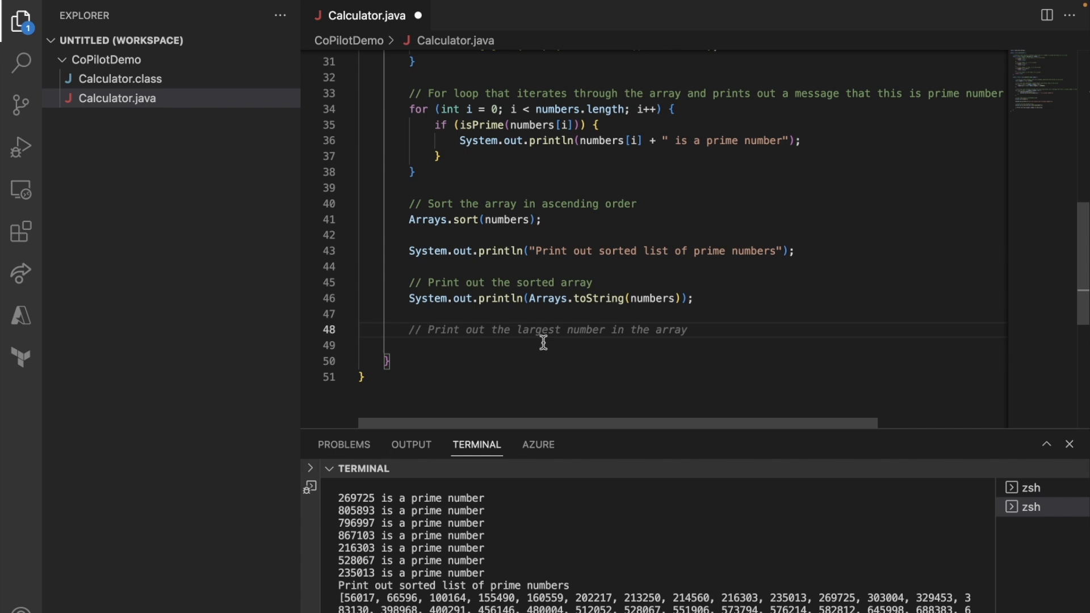
# Declare String[] listPalindrome = new String[50] below the sorted-array printout with a random-string comment
pyautogui.write('String[]')
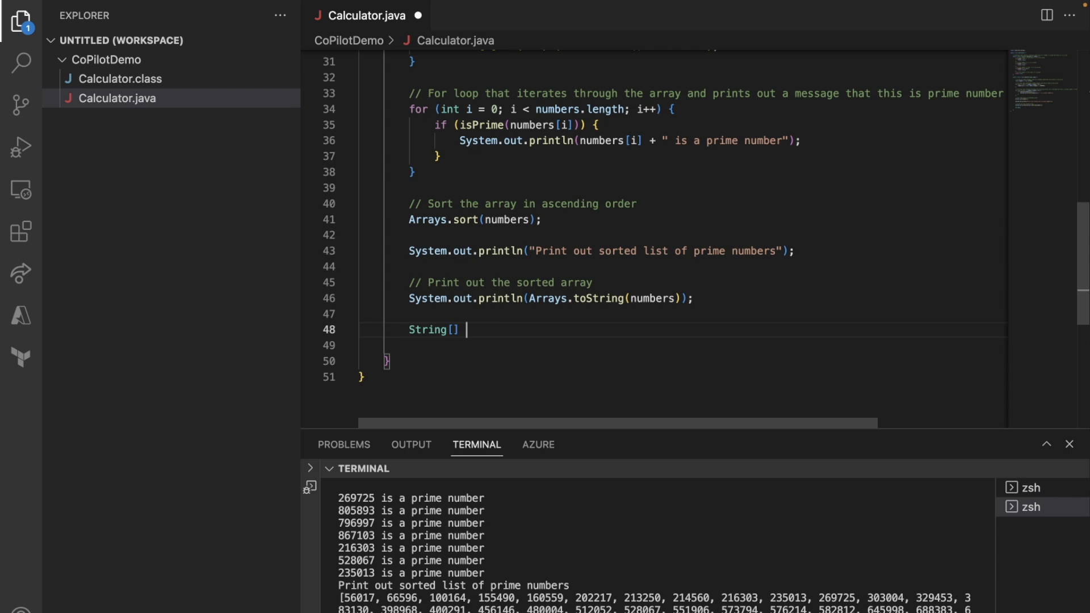
pyautogui.write('names = {"John", "Mary", "Peter", "Susan", "Kim", "George", "Alan", "Stacy", "Michelle"')
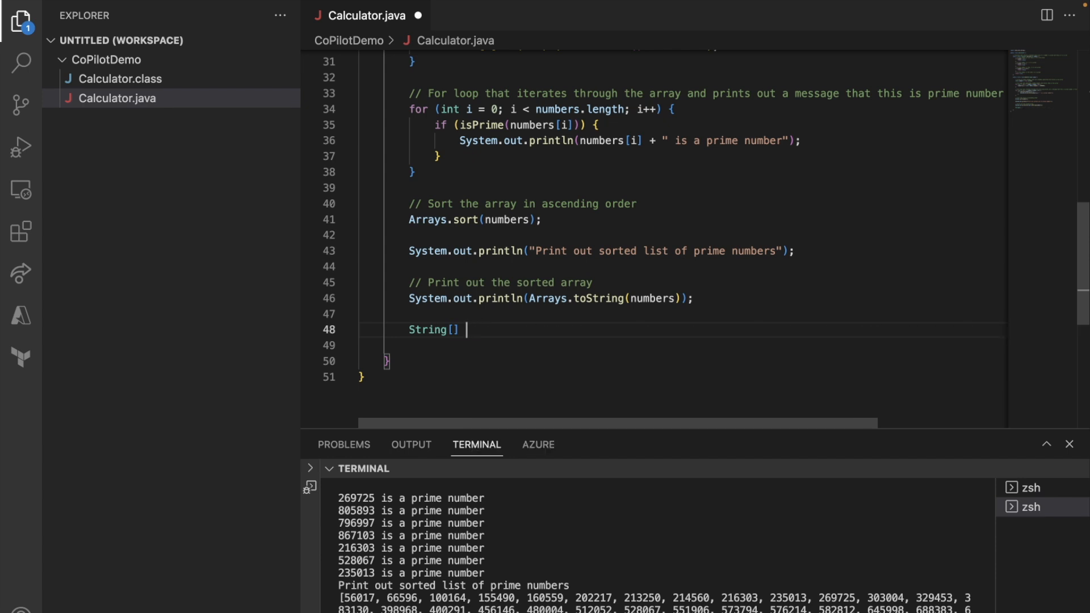
pyautogui.write('list')
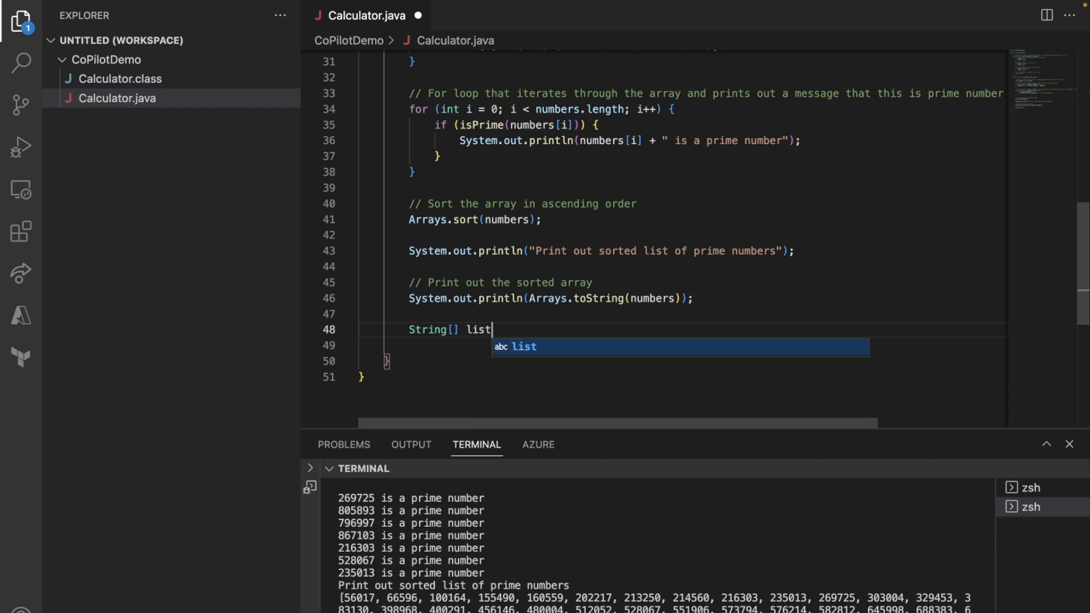
pyautogui.write('PA')
pyautogui.write('// For loop that generates random strings and stores them in the array')
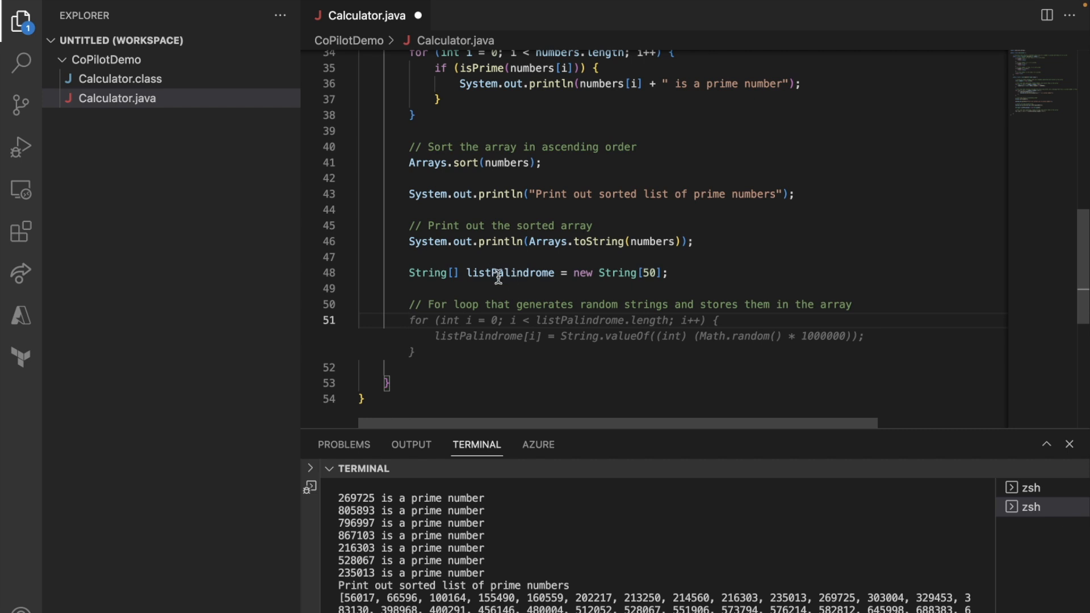
pyautogui.moveTo(511, 286)
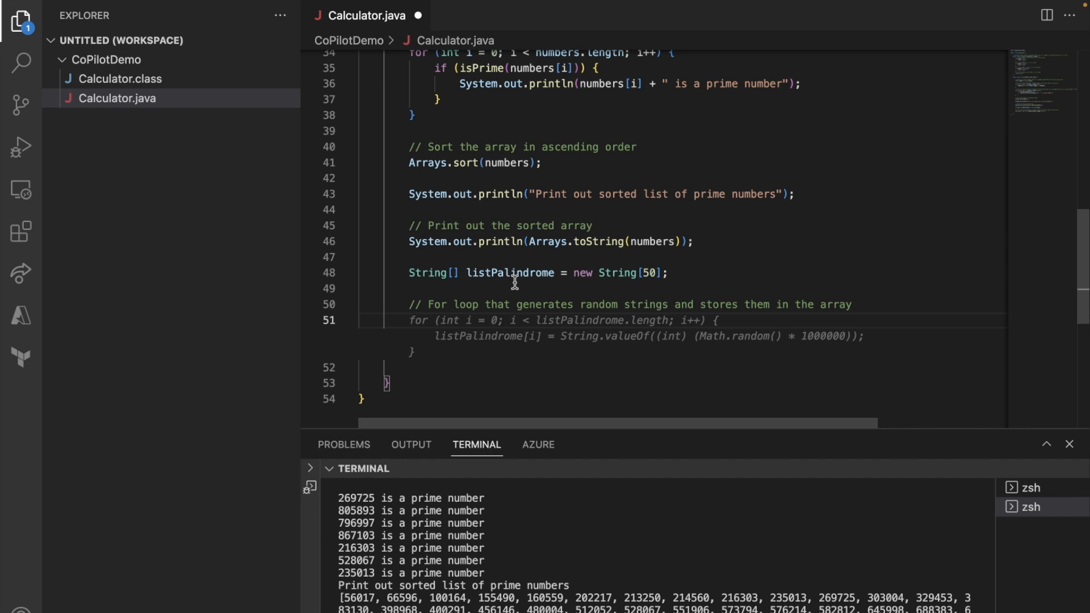
pyautogui.moveTo(398, 294)
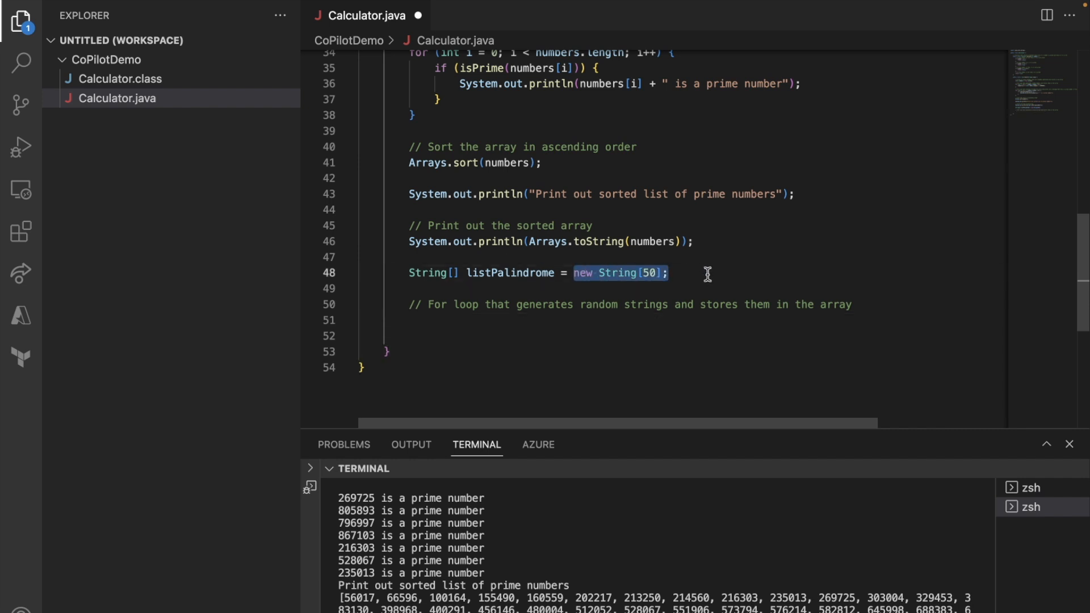
# Initialize listPalindrome with literals "aba", "a", "abbac", "abba", "dad", "cat", "abccba", "ddd", "defghi"
pyautogui.write('{ "a" }')
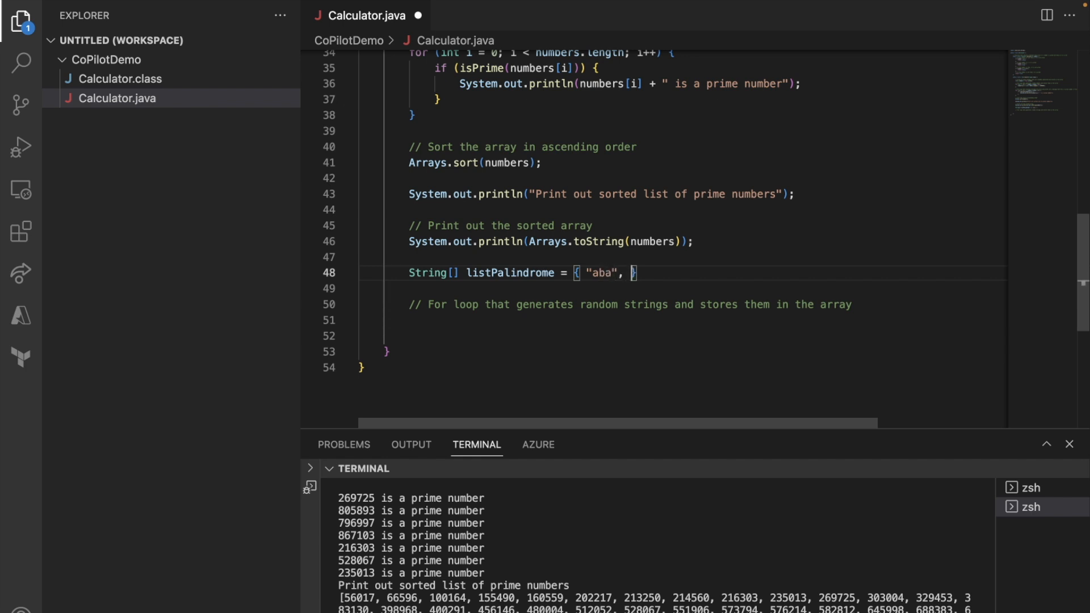
pyautogui.write('"a", "a"')
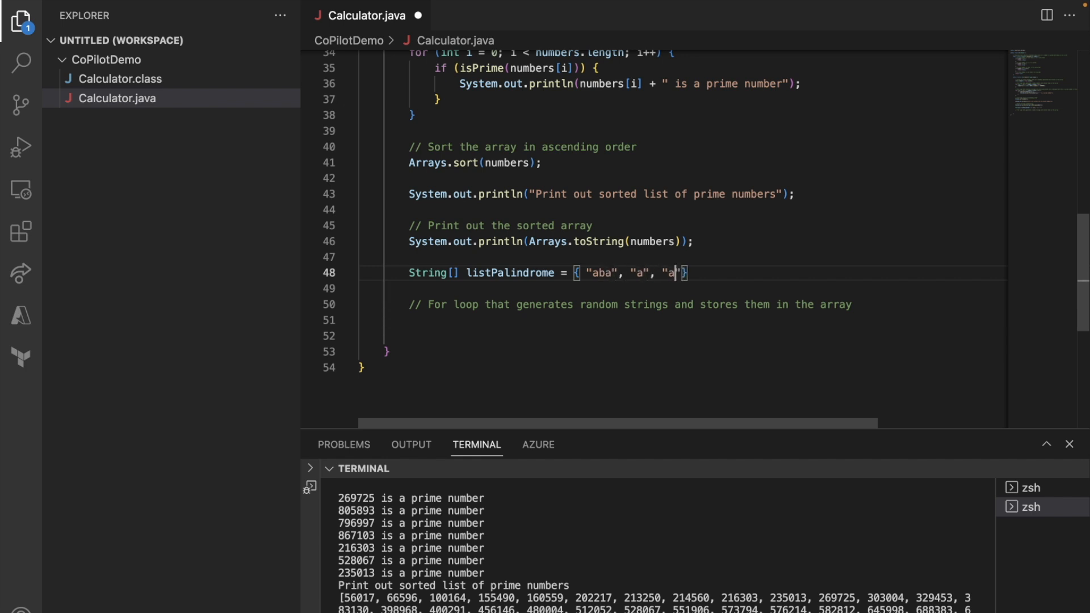
pyautogui.write('bbac", "abba", "ab",')
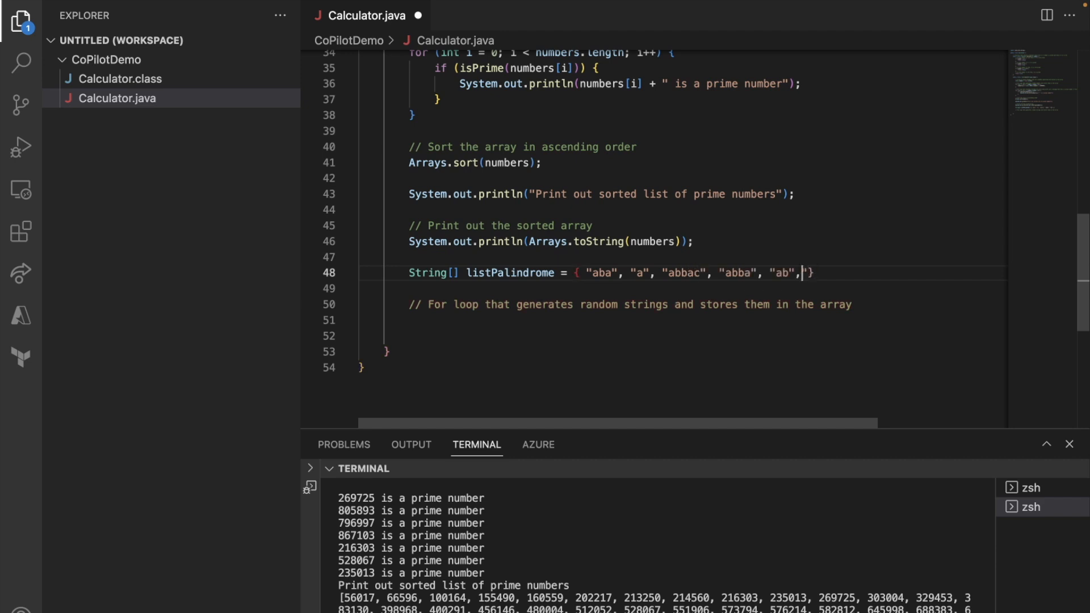
pyautogui.write('"dad",')
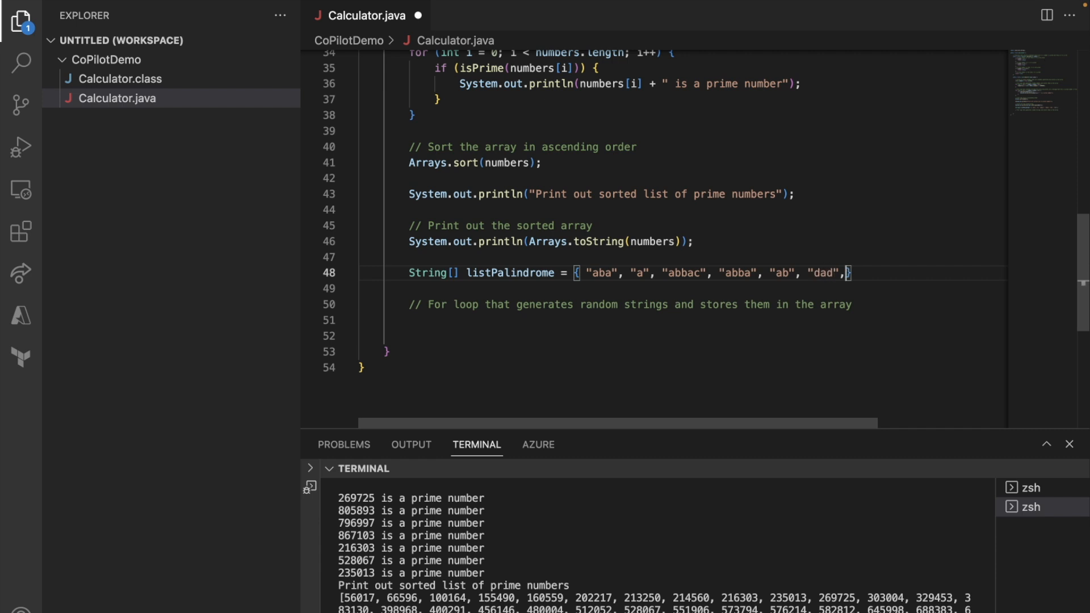
pyautogui.write('"cat", ""')
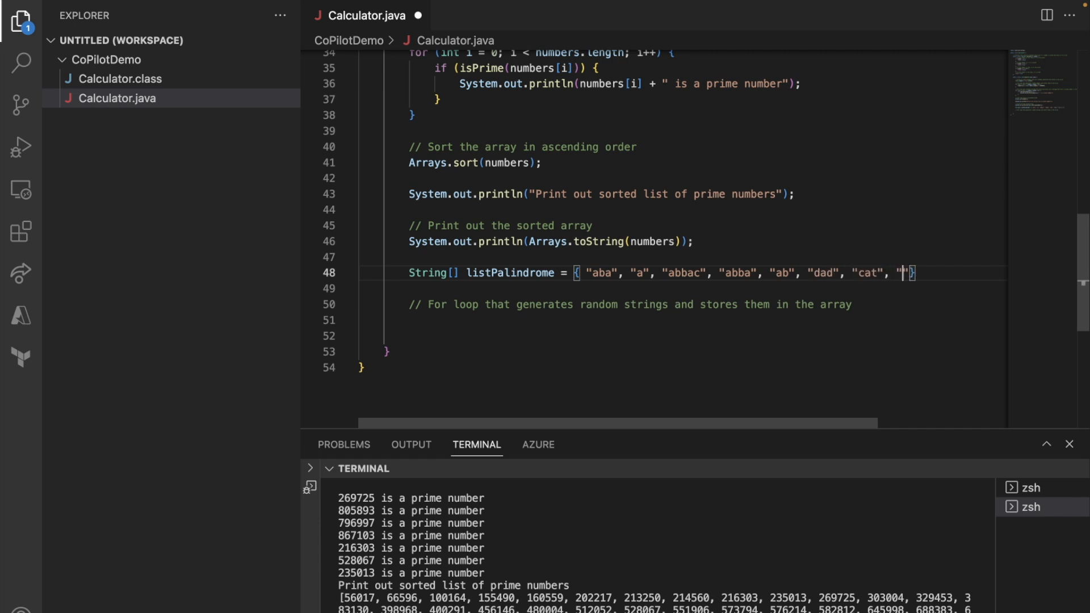
pyautogui.write('abccb')
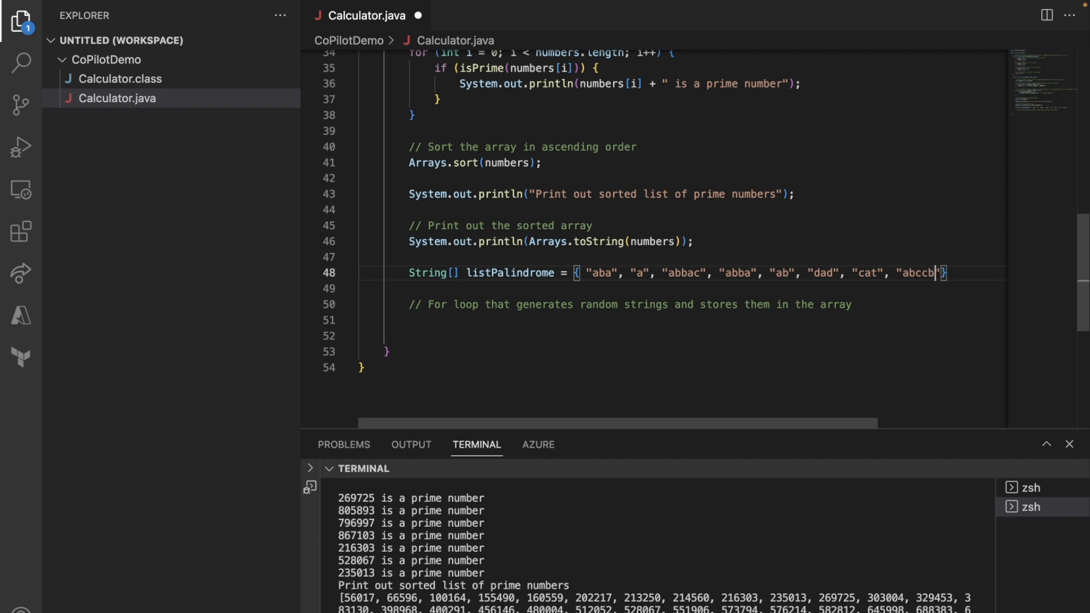
pyautogui.write('a,')
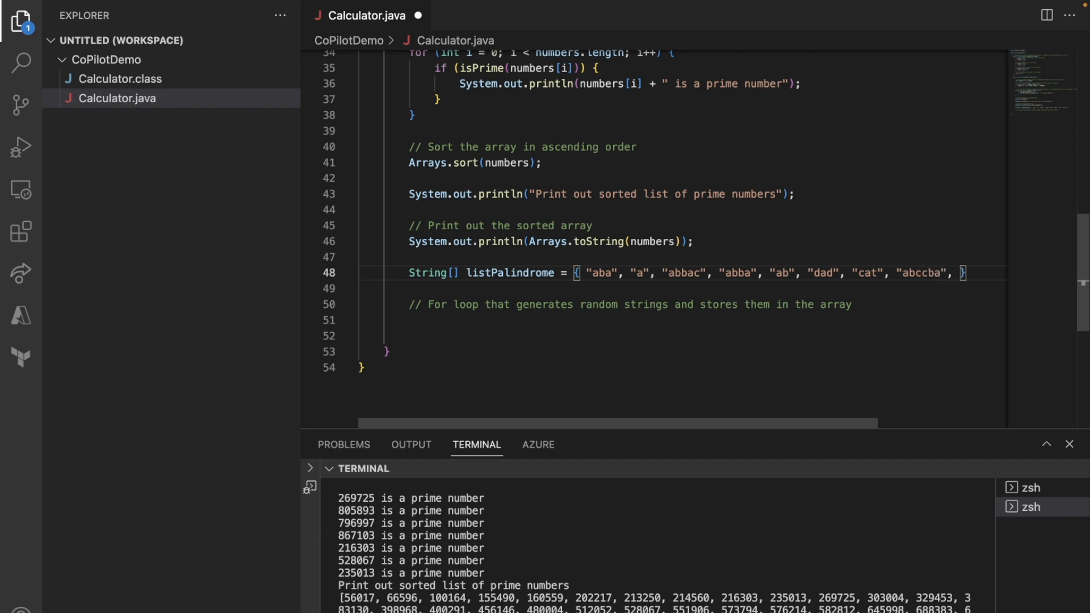
pyautogui.write('"ddd", ""')
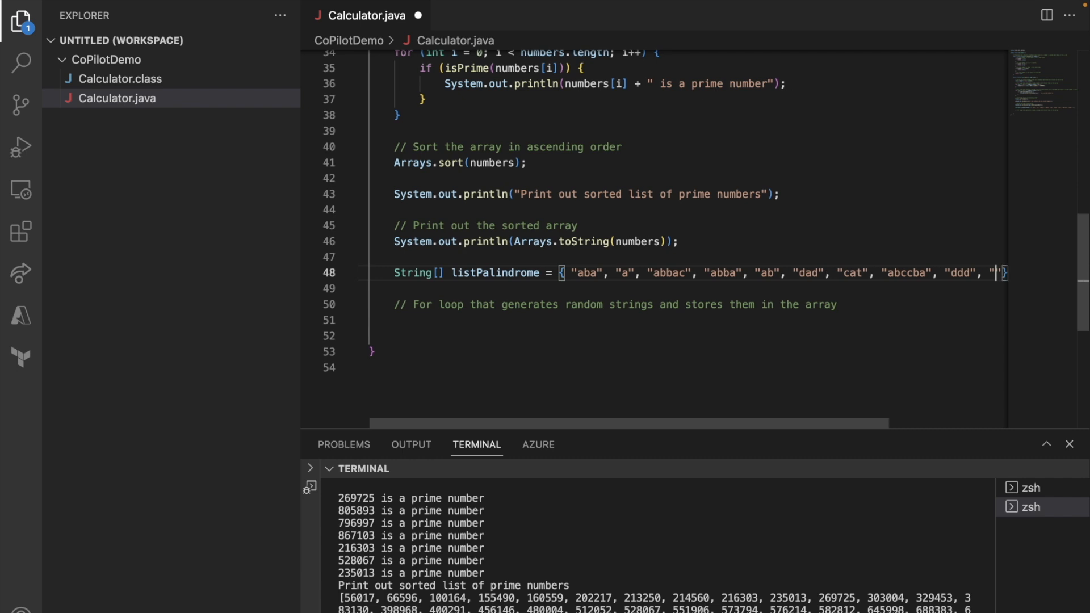
pyautogui.write('defghi')
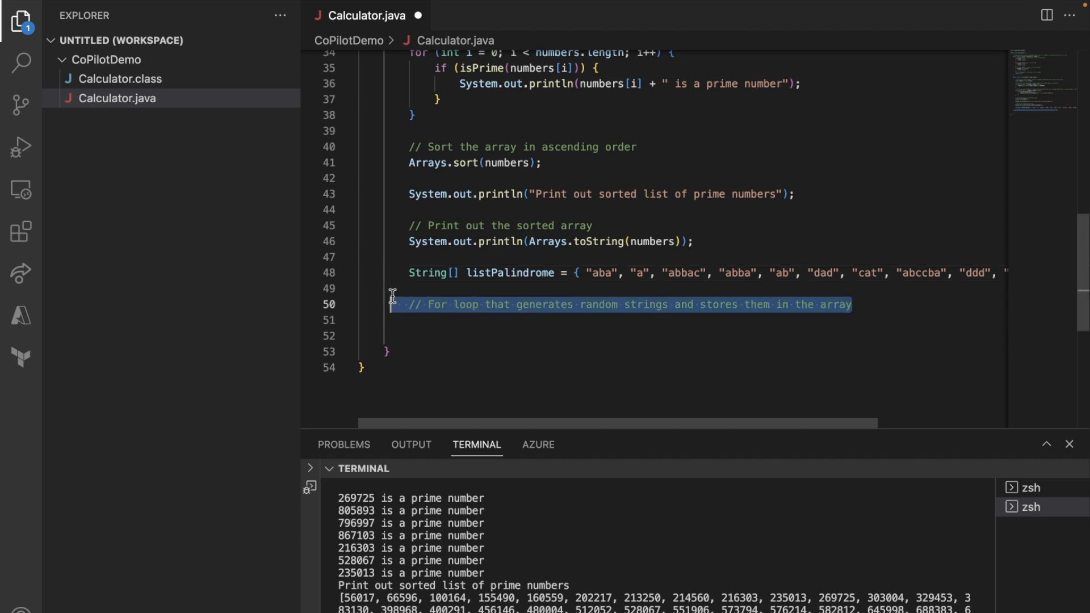
# Add a loop printing each listPalindrome word that isPalindrome accepts, and save the file
pyautogui.write('// W')
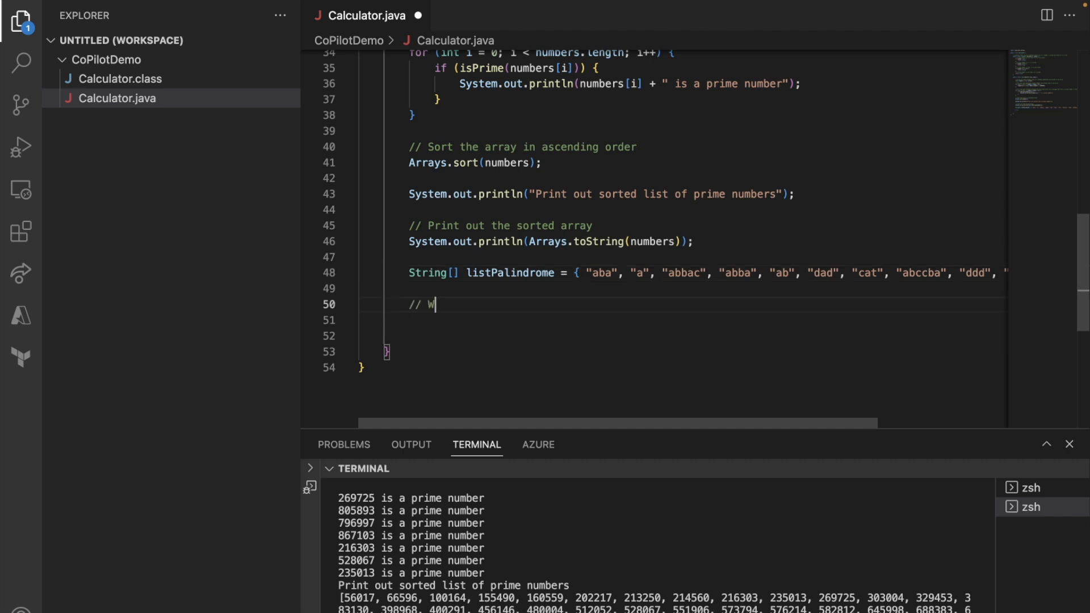
pyautogui.write('rin')
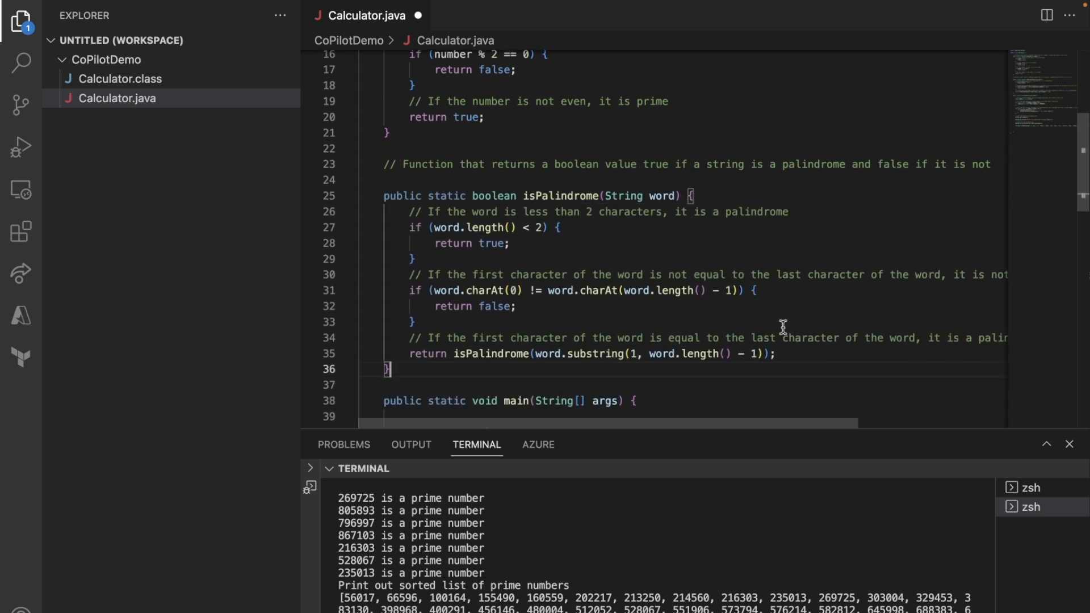
pyautogui.scroll(-3)
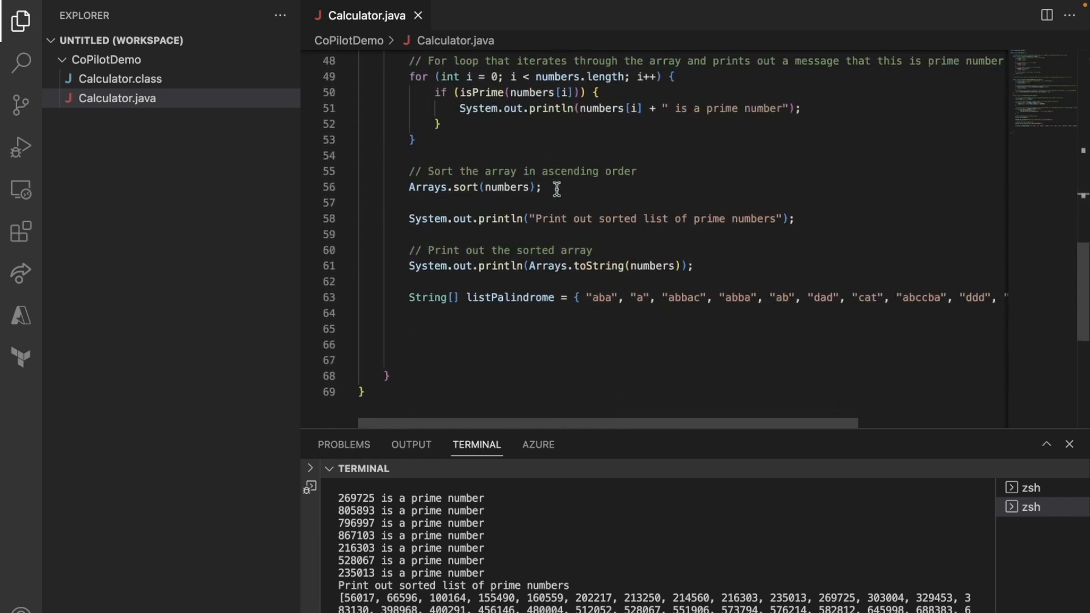
pyautogui.write('//')
pyautogui.click(657, 545)
pyautogui.write('javac Calculator.java')
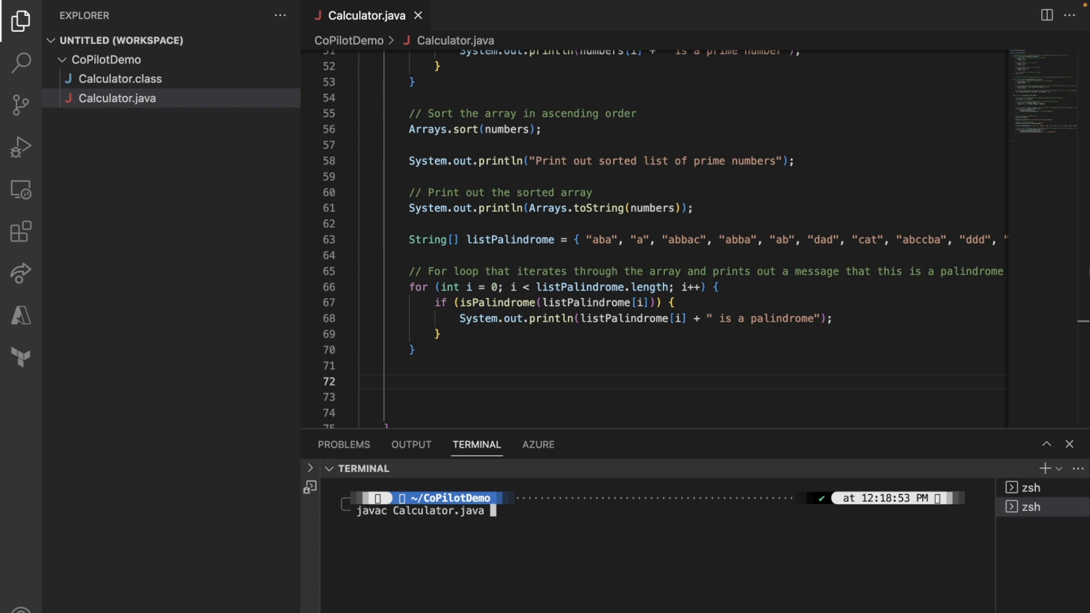
# Compile, fix the missing ';' after the word list, and rerun to print aba, a, abba, dad
pyautogui.press('Return')
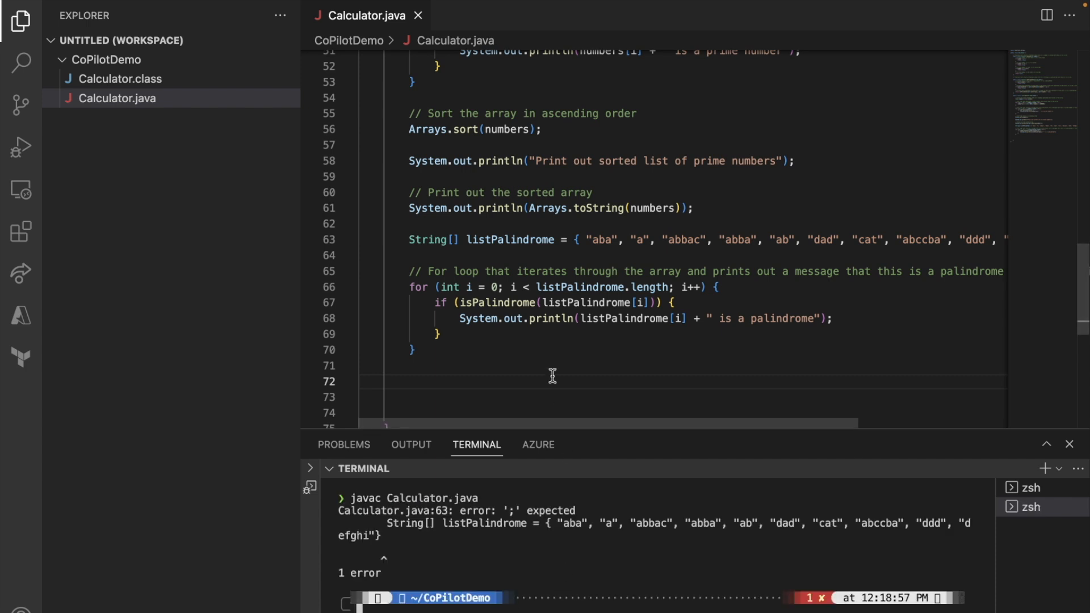
pyautogui.hscroll(3)
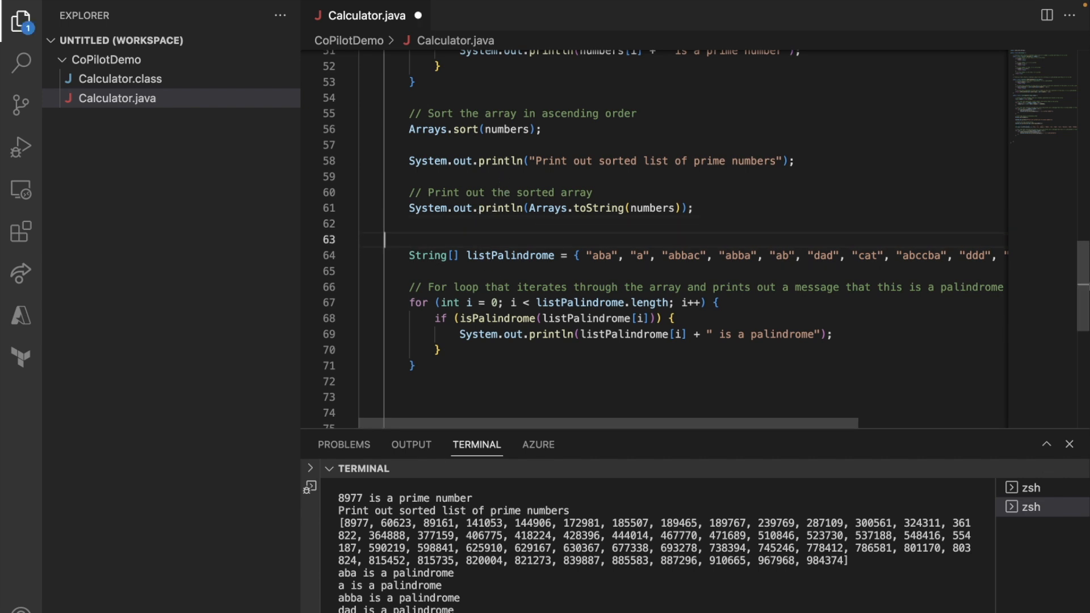
# Print the heading "Check if the following words are palindromes:" before the word check
pyautogui.write('System')
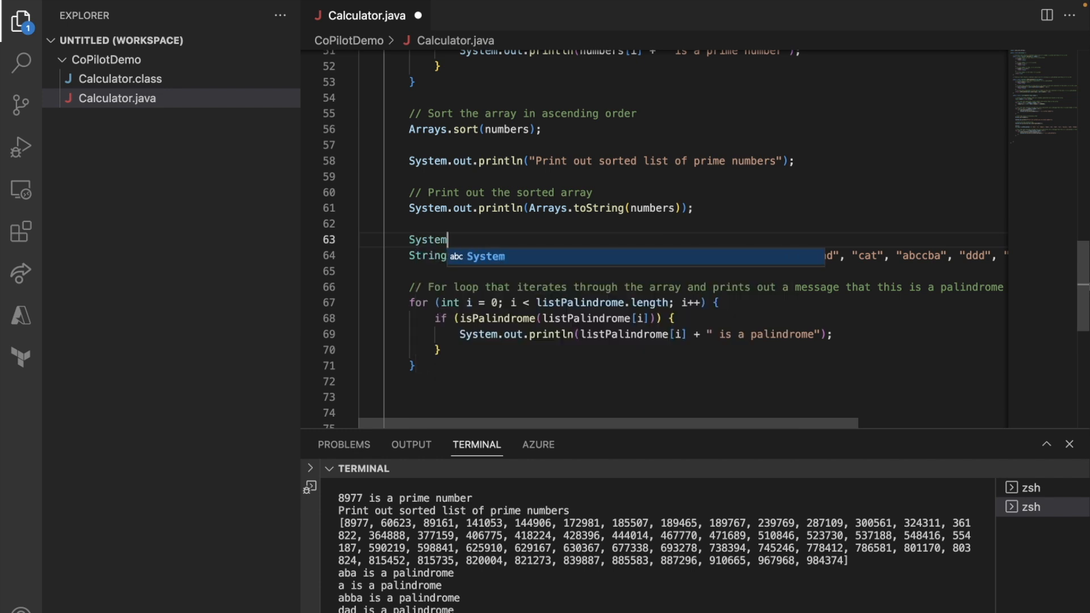
pyautogui.write('.out.println("Check if the')
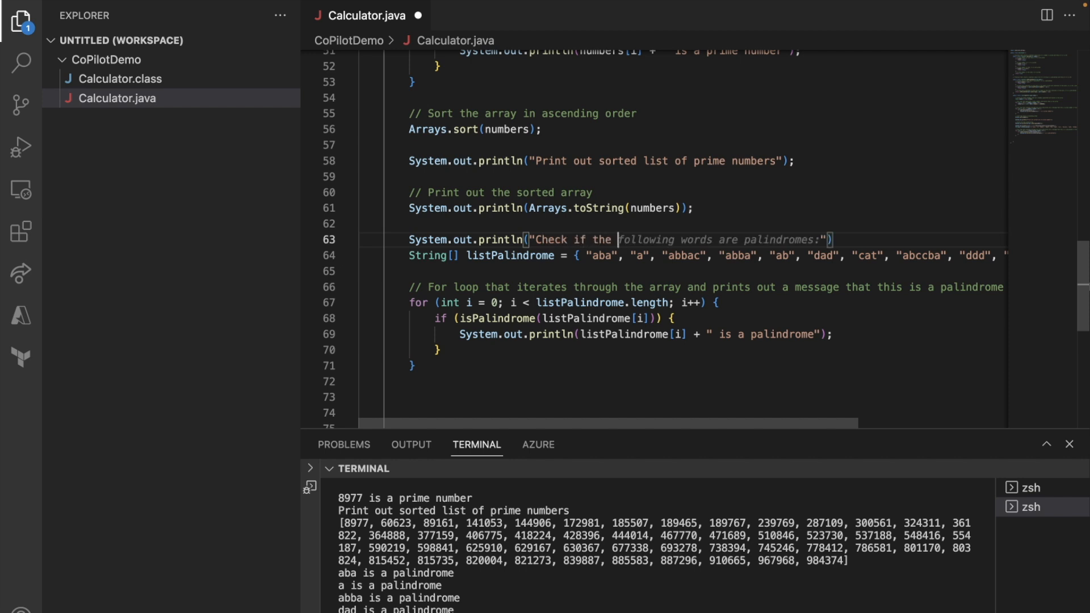
pyautogui.press('Tab')
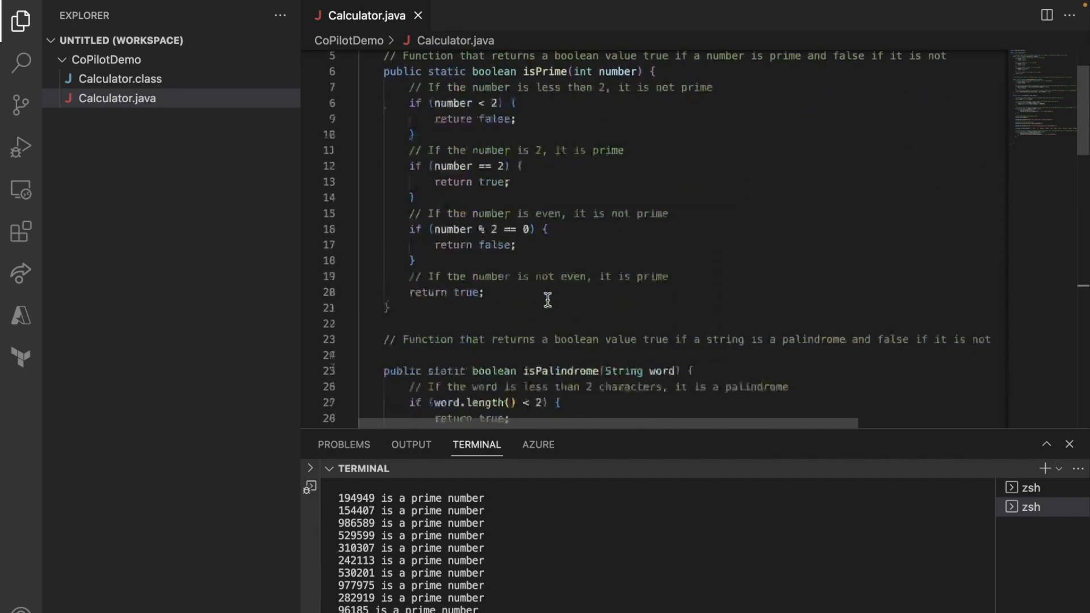
# Scroll through Calculator.java to review the isPrime and isPalindrome functions after the rerun
pyautogui.scroll(-3)
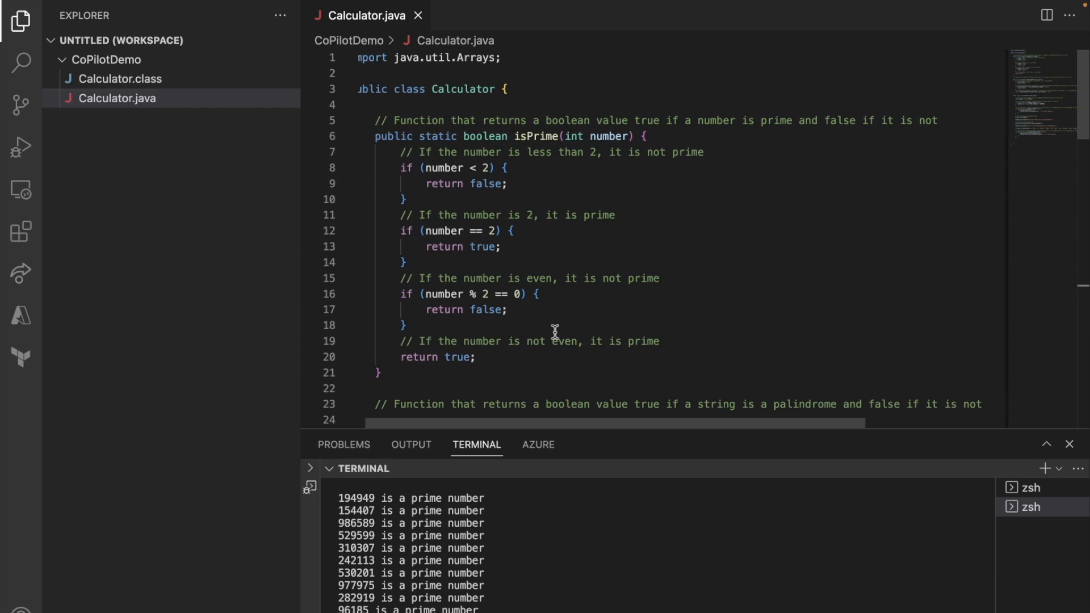
pyautogui.scroll(-3)
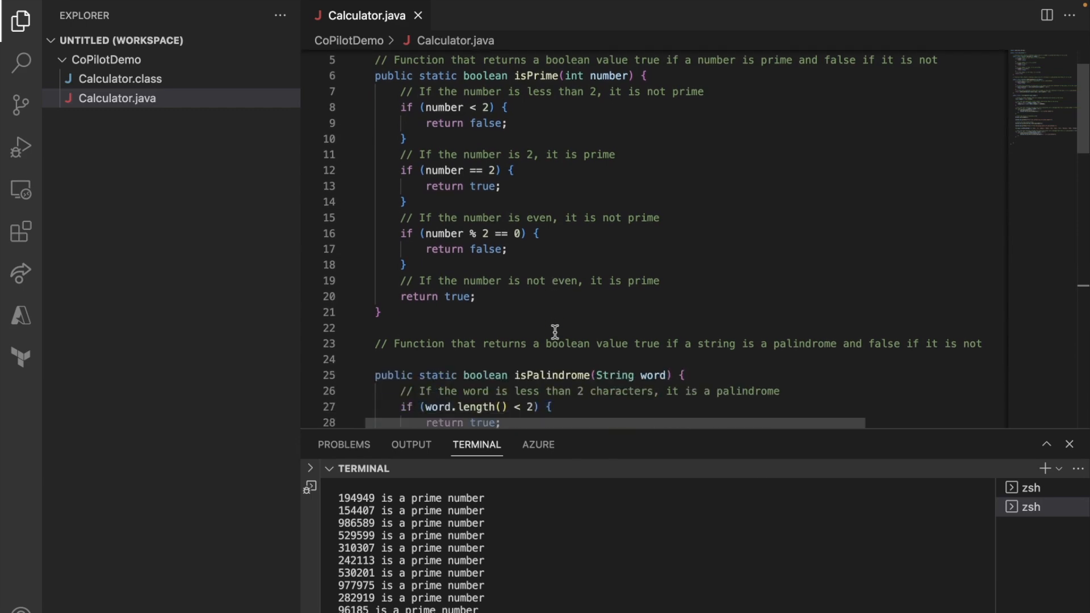
pyautogui.scroll(-3)
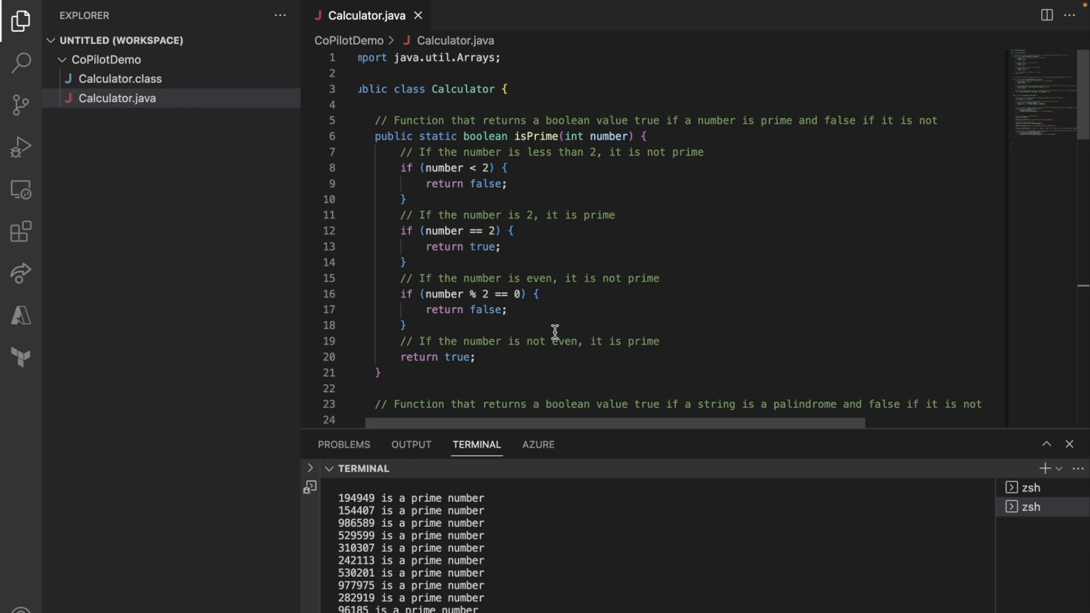
pyautogui.moveTo(594, 287)
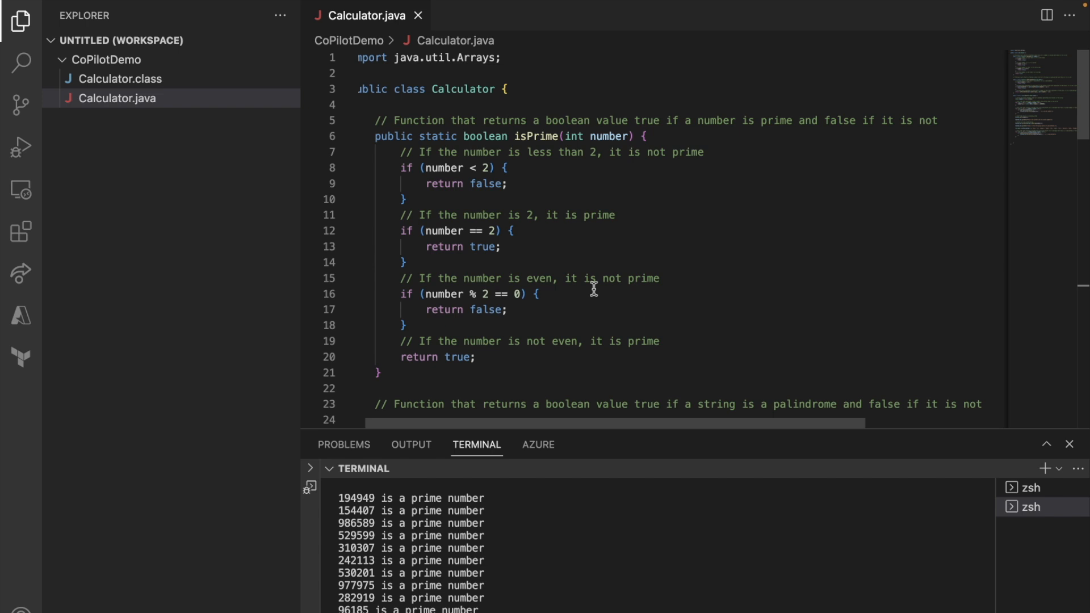
pyautogui.moveTo(640, 309)
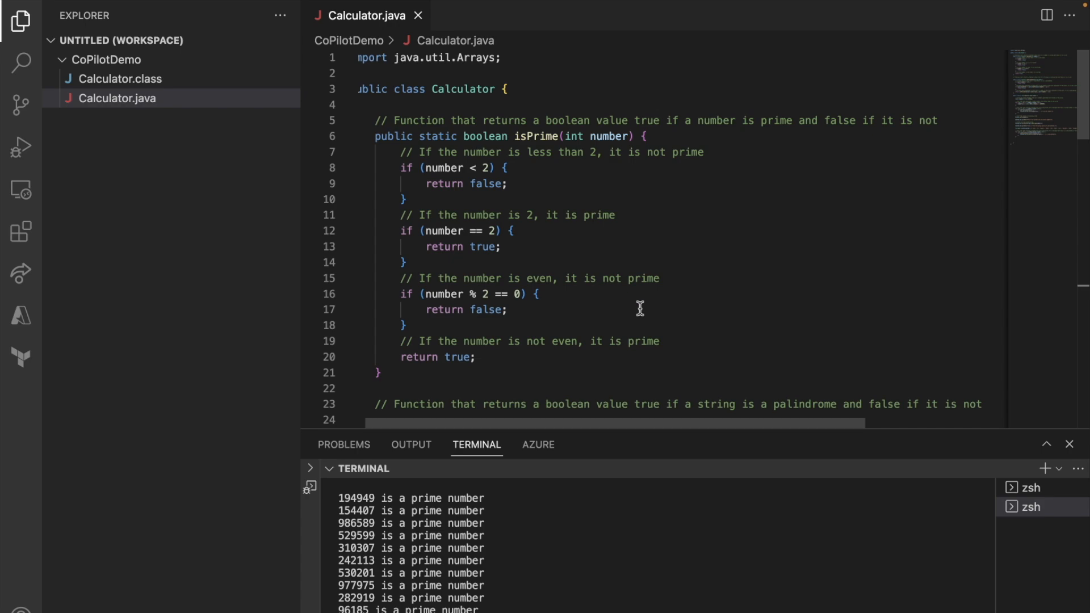